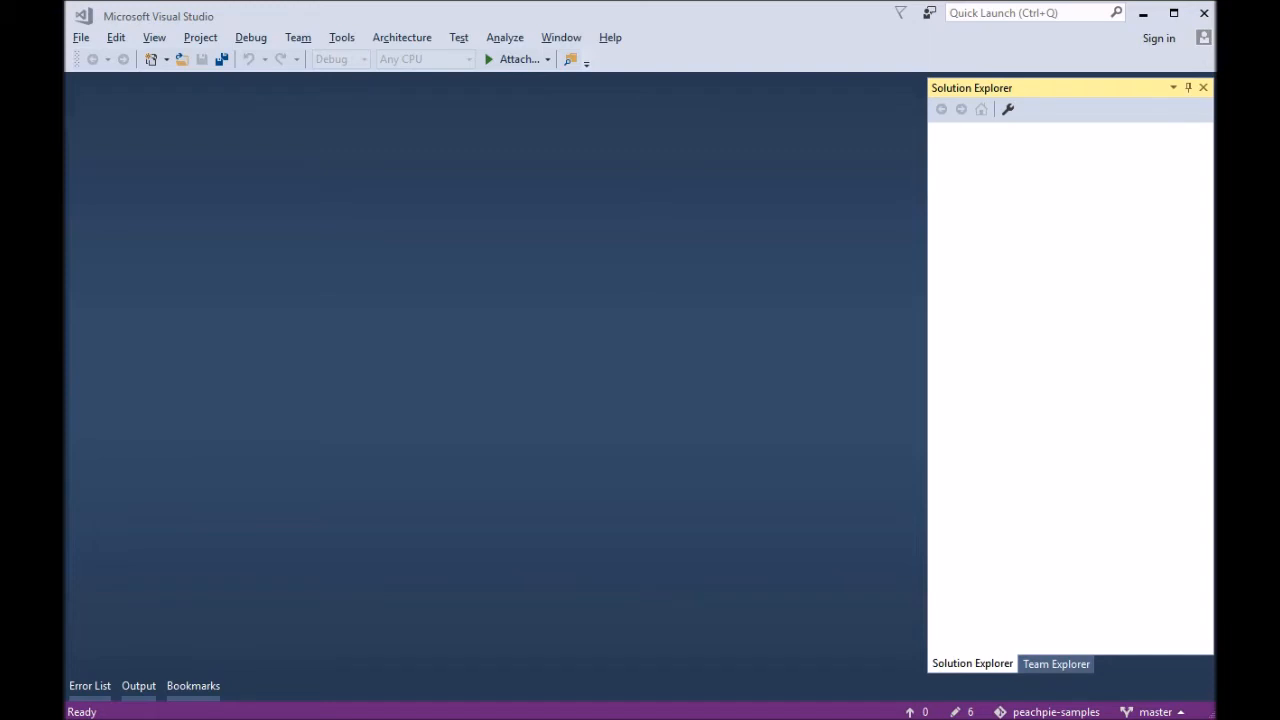
Open console-application.msbuildproj from the File menu's Recent Files list
click(80, 36)
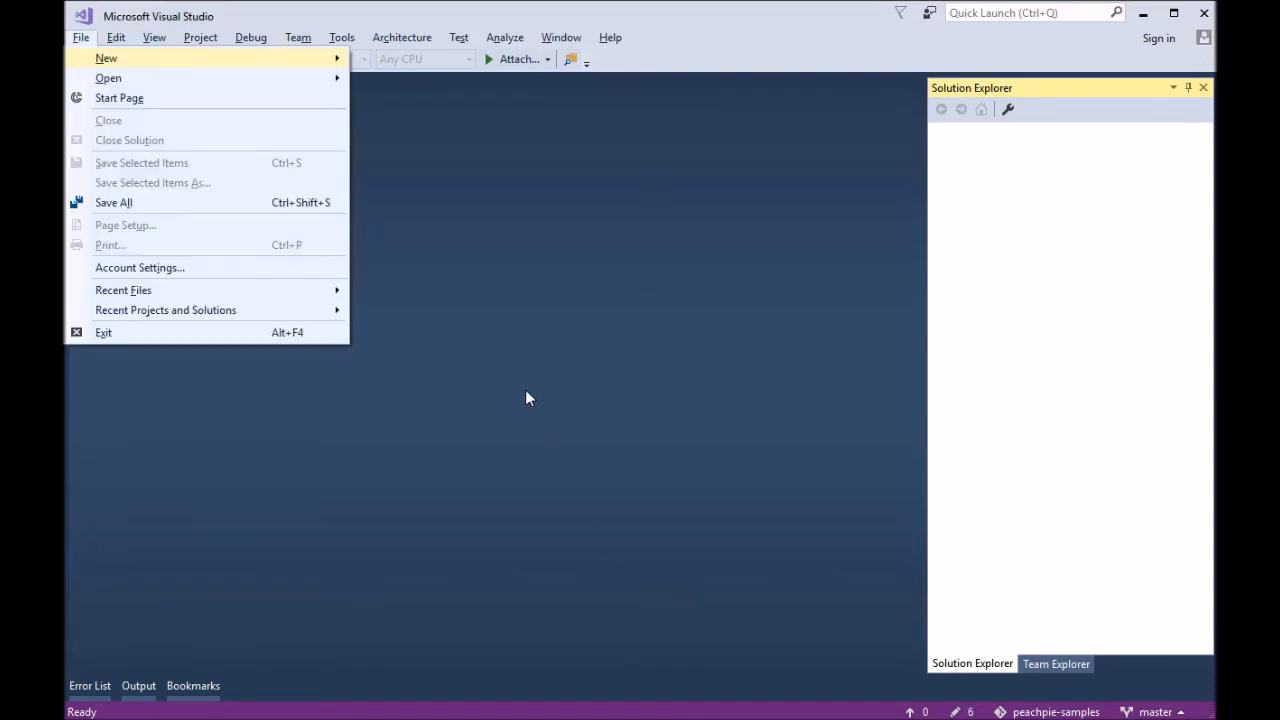
mouse_move(124, 290)
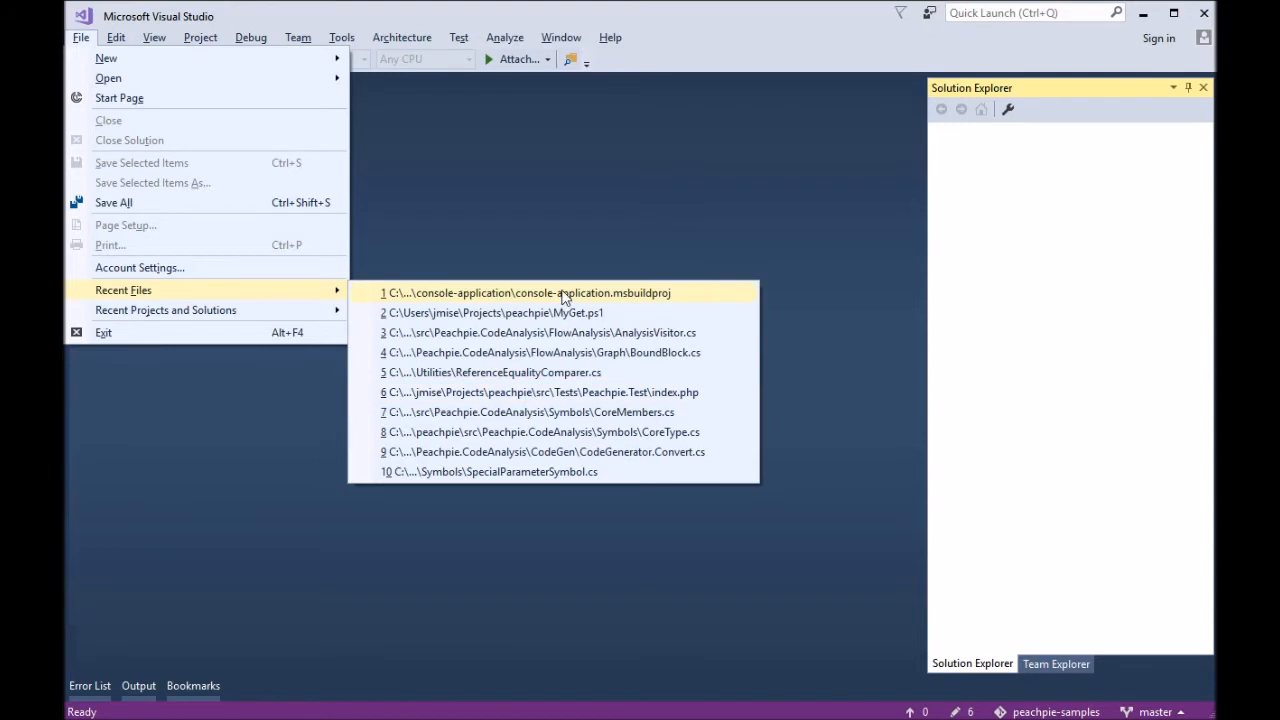
click(524, 292)
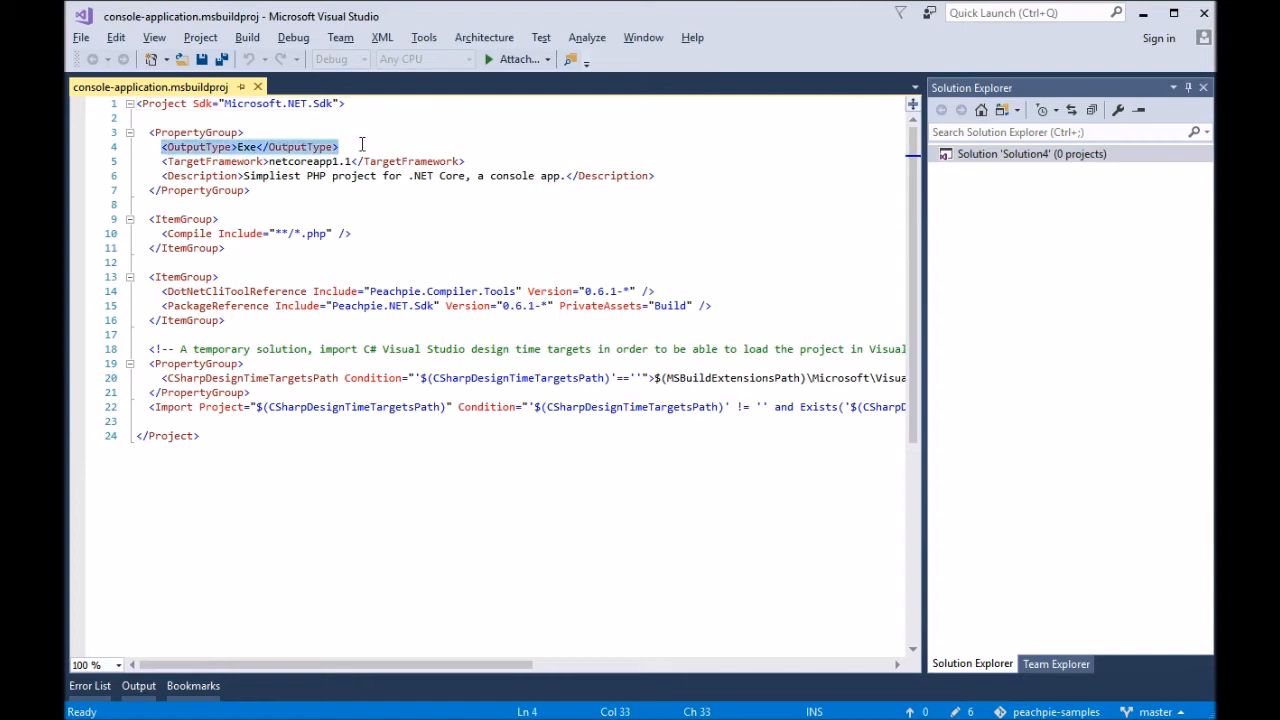
click(464, 160)
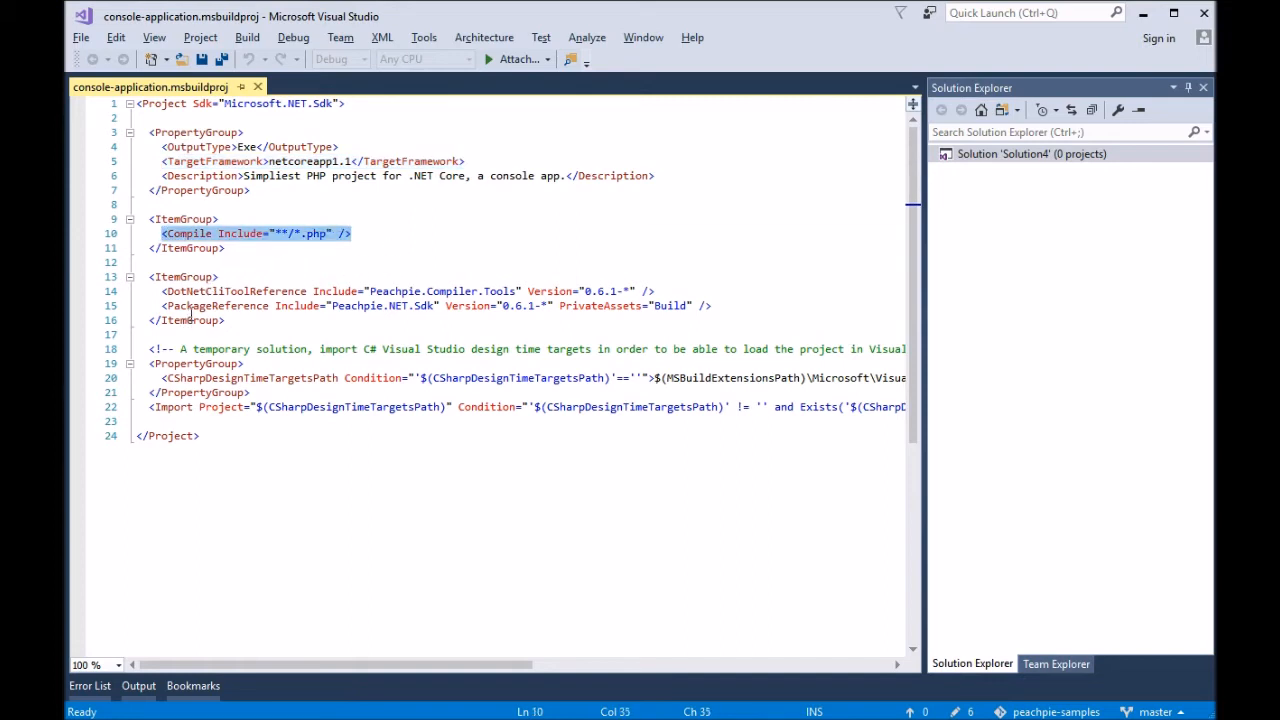
double_click(216, 304)
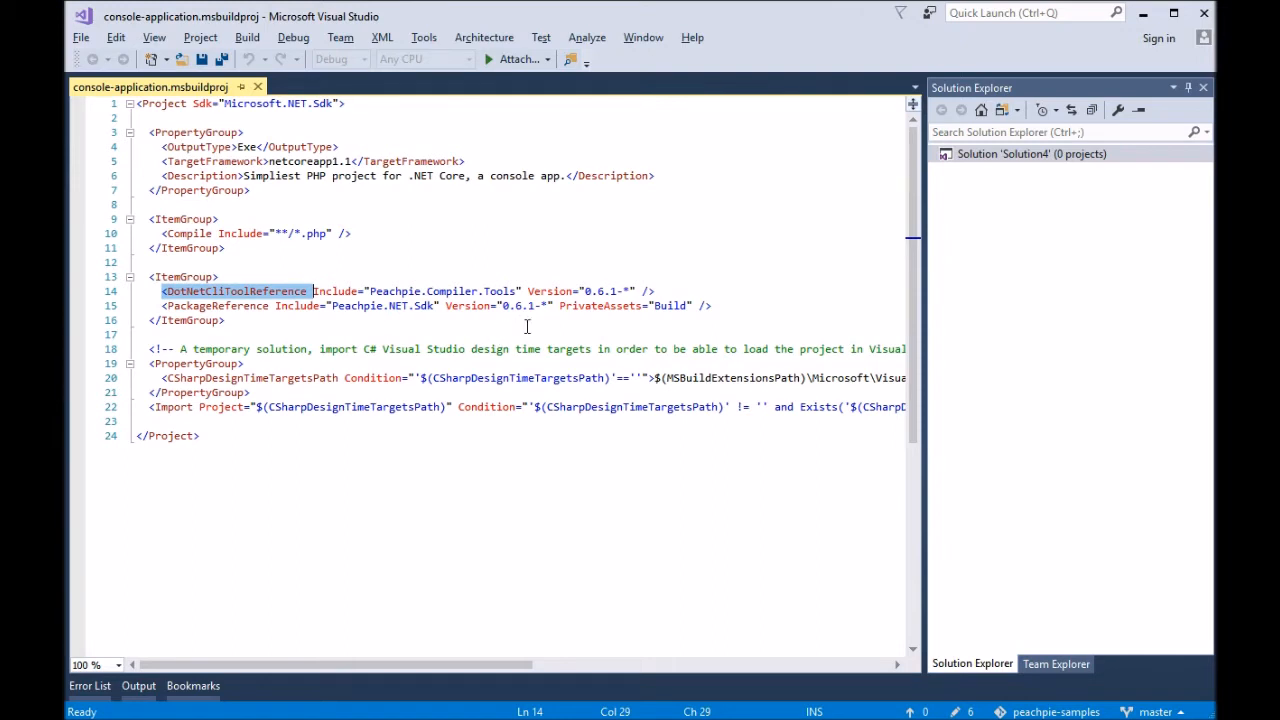
mouse_move(520, 312)
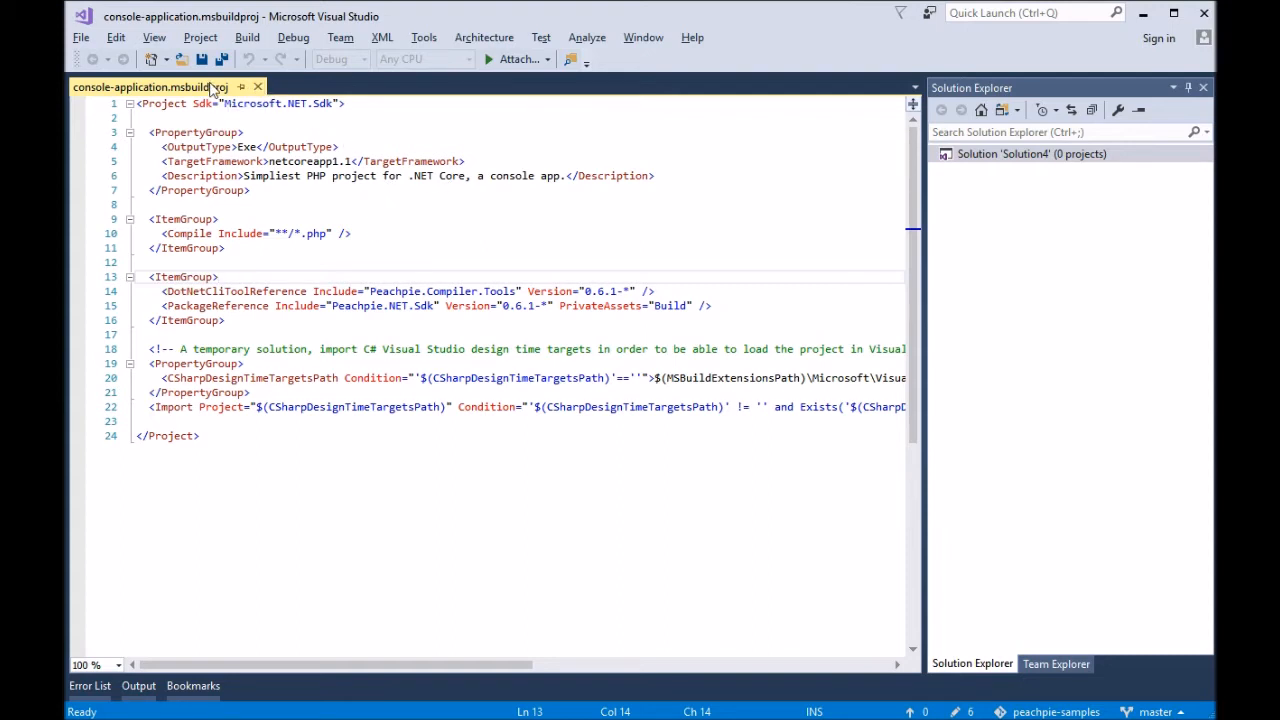
Open the project's containing folder in cmd, run 'dotnet restore', then 'exit'
right_click(150, 88)
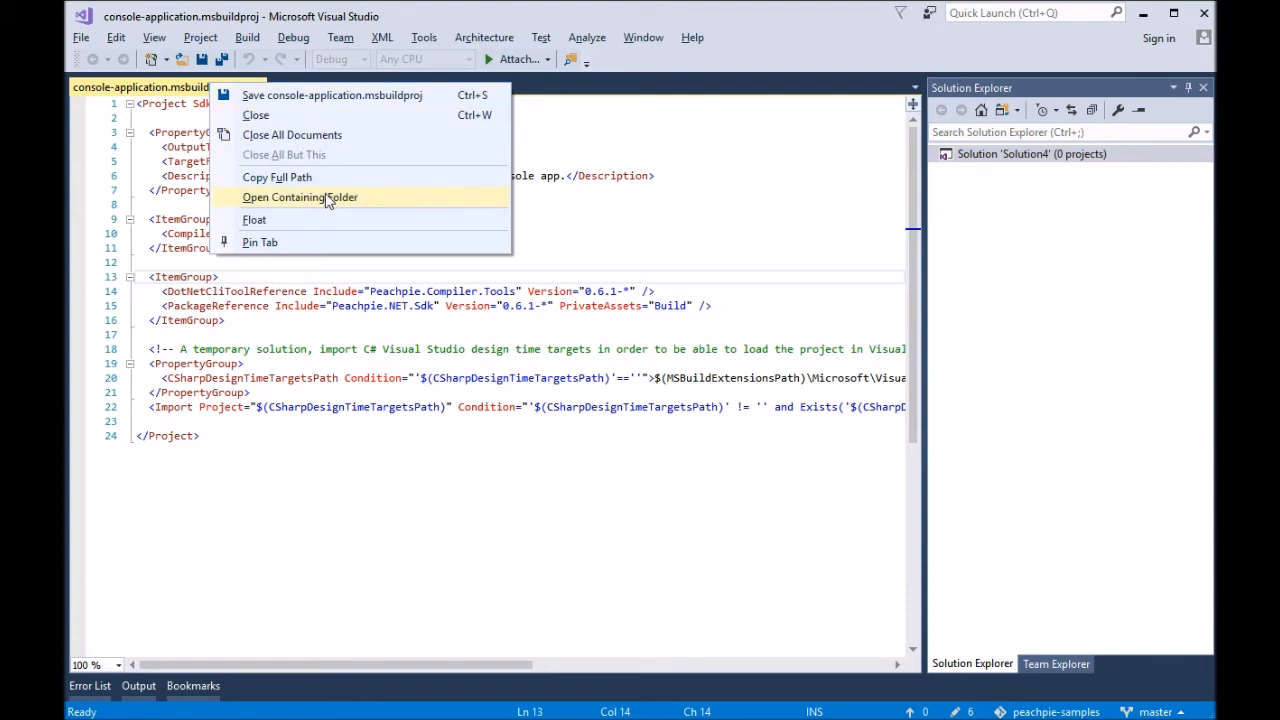
click(300, 198)
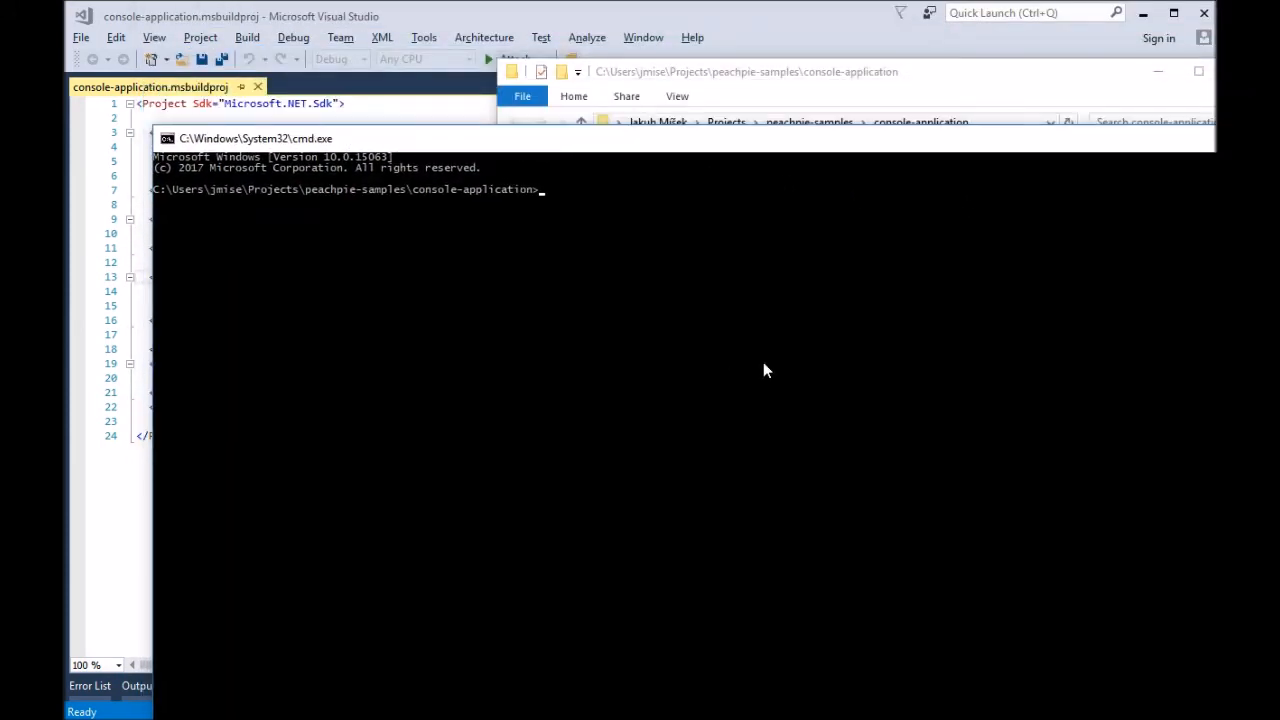
text(dotnet restore)
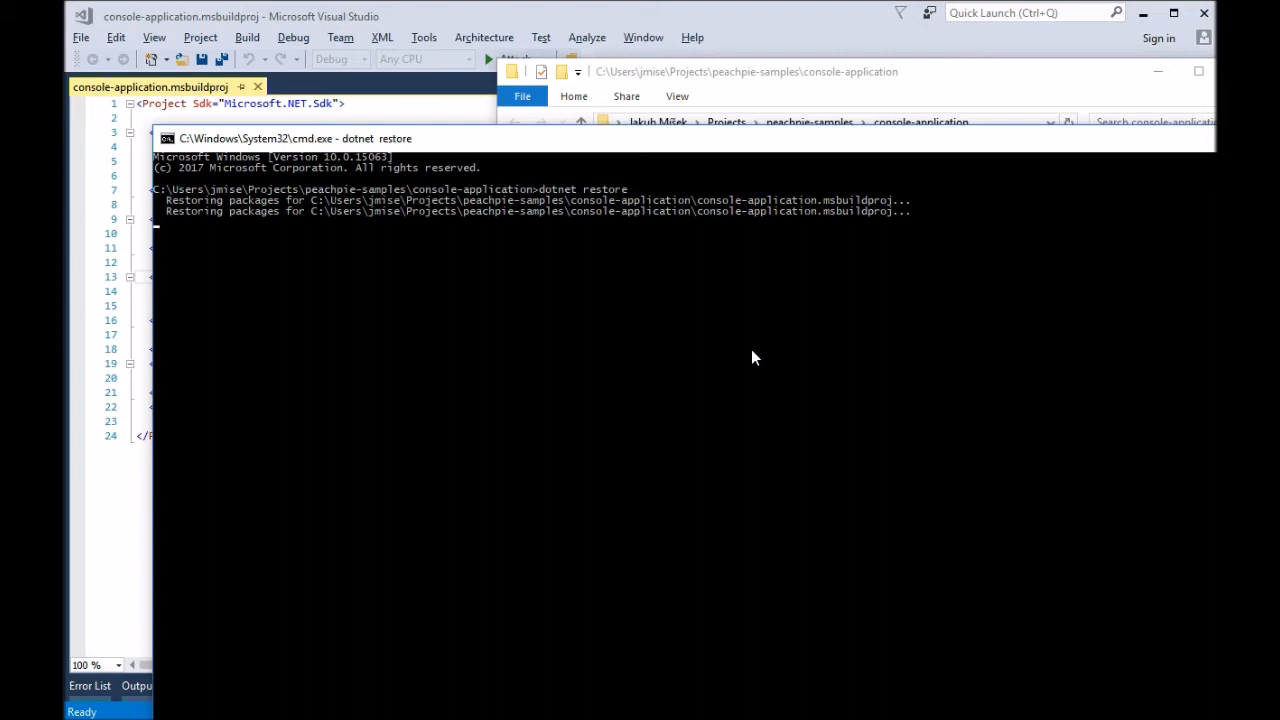
text(exit)
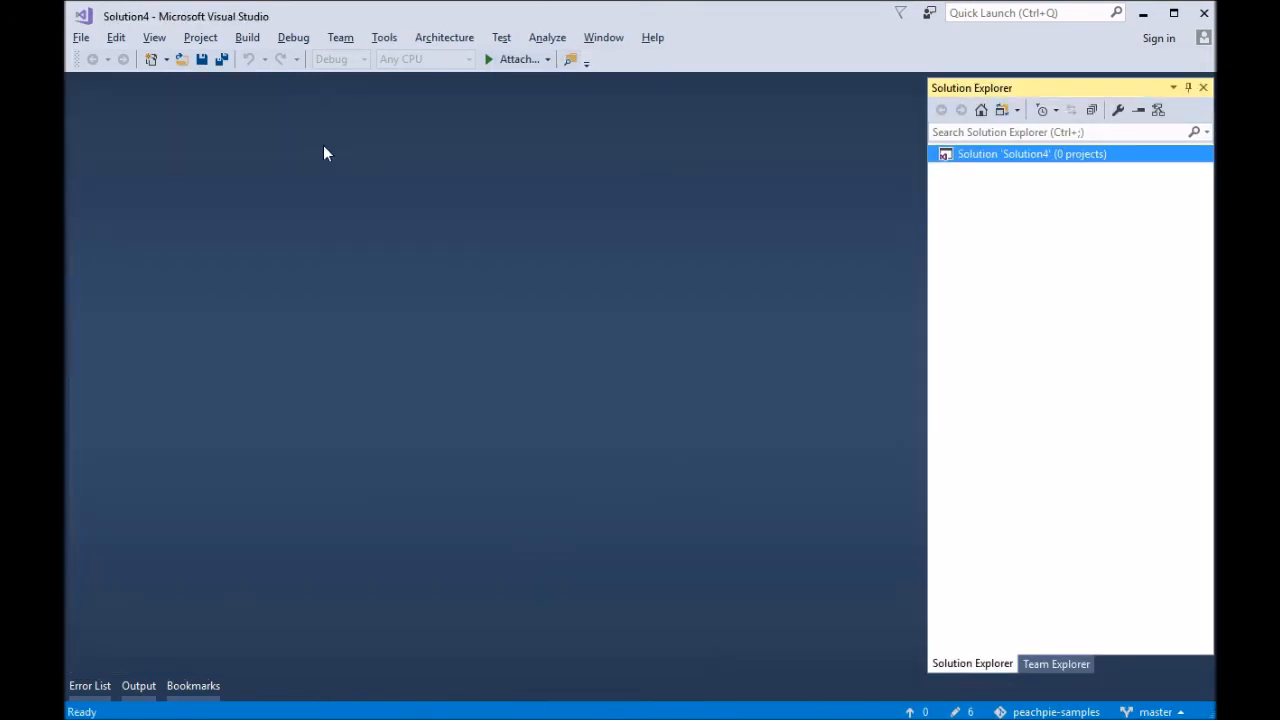
Open console-application.msbuildproj as a project, answering the Solution4 save prompt
click(80, 36)
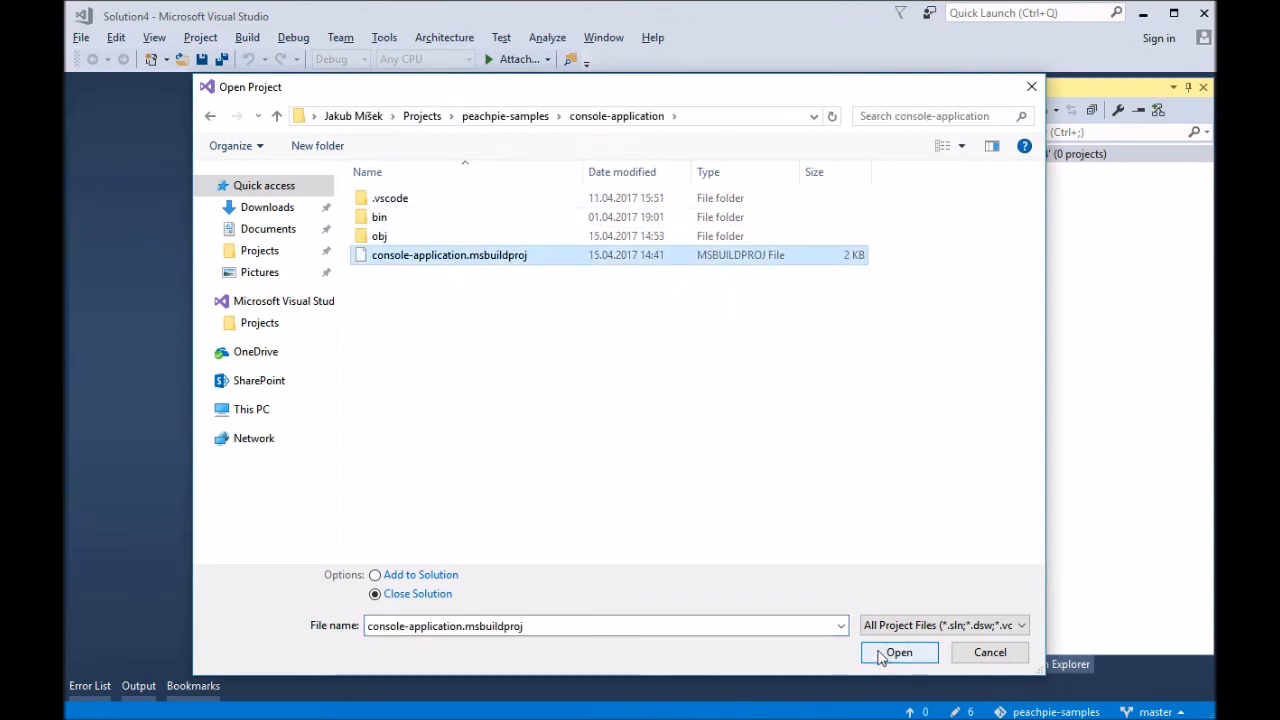
click(898, 652)
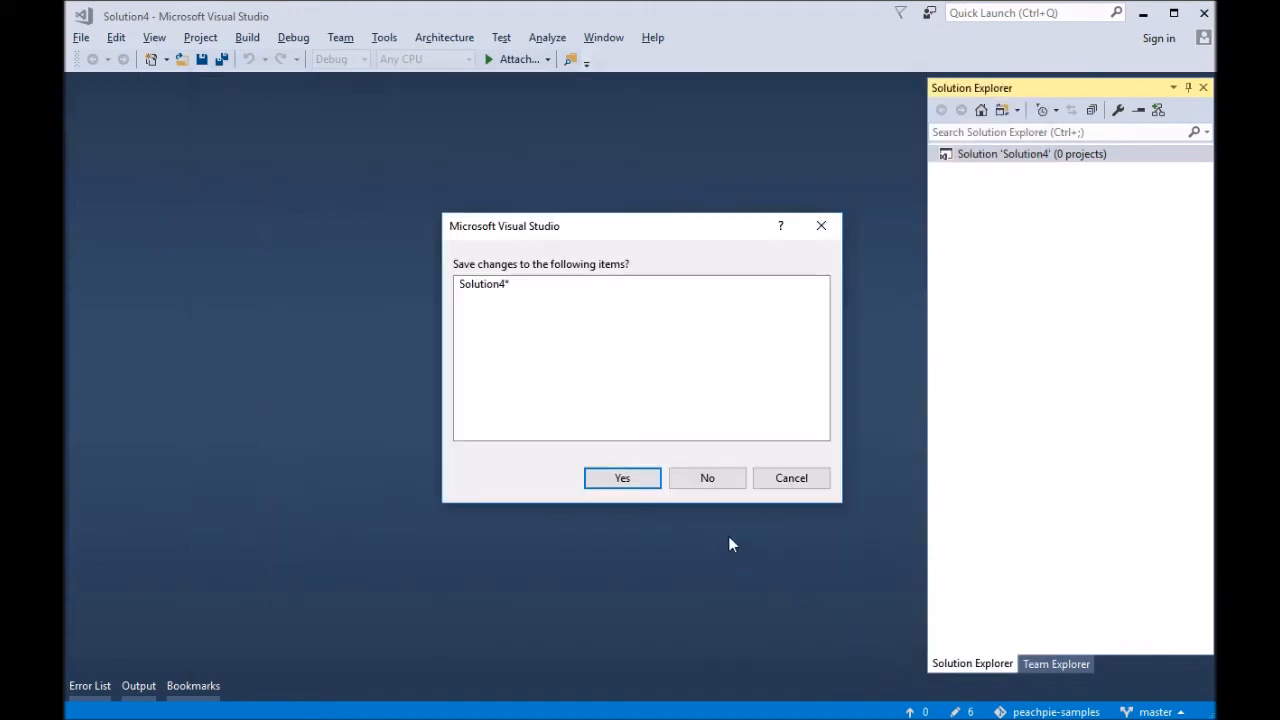
click(708, 476)
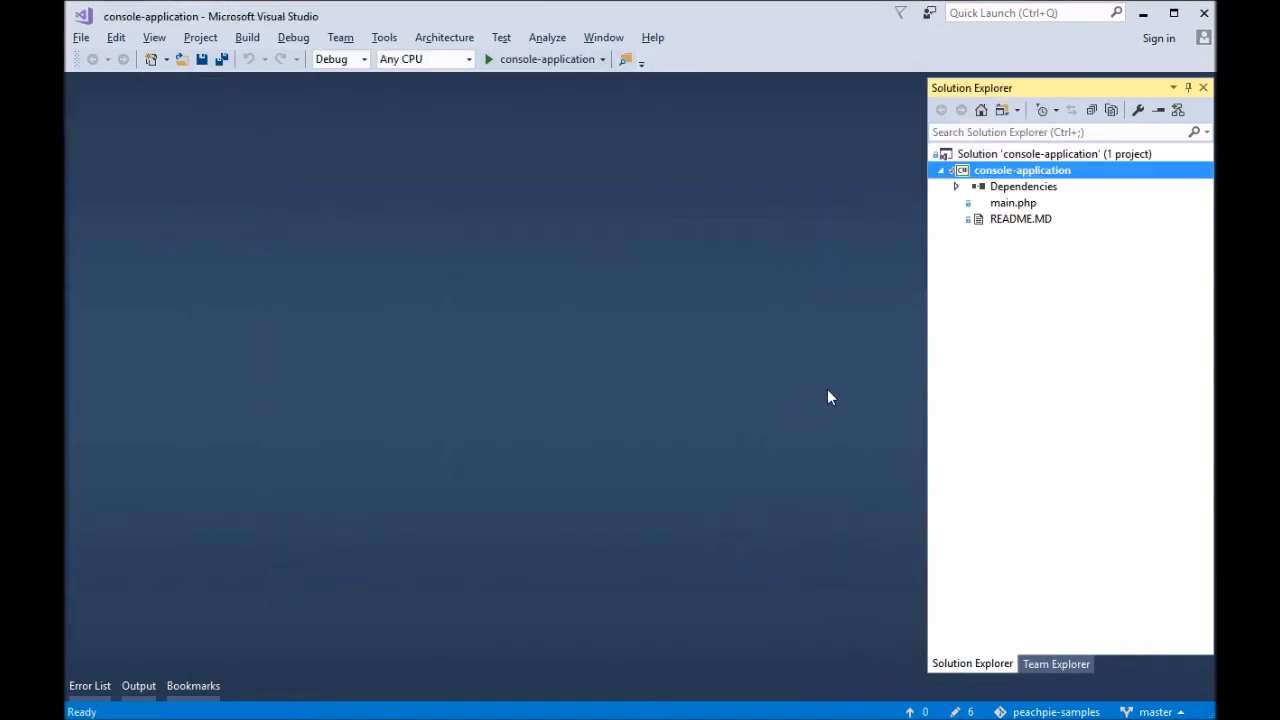
Open main.php from Solution Explorer into the editor
click(1012, 204)
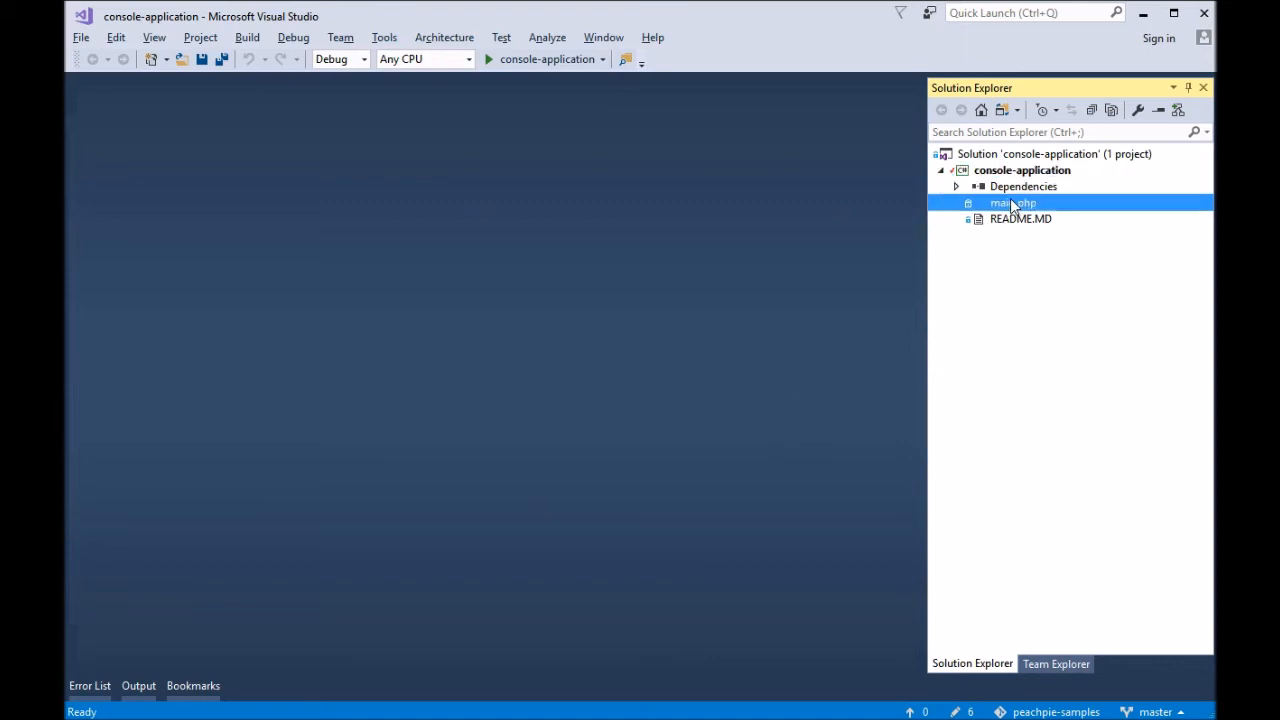
double_click(1012, 202)
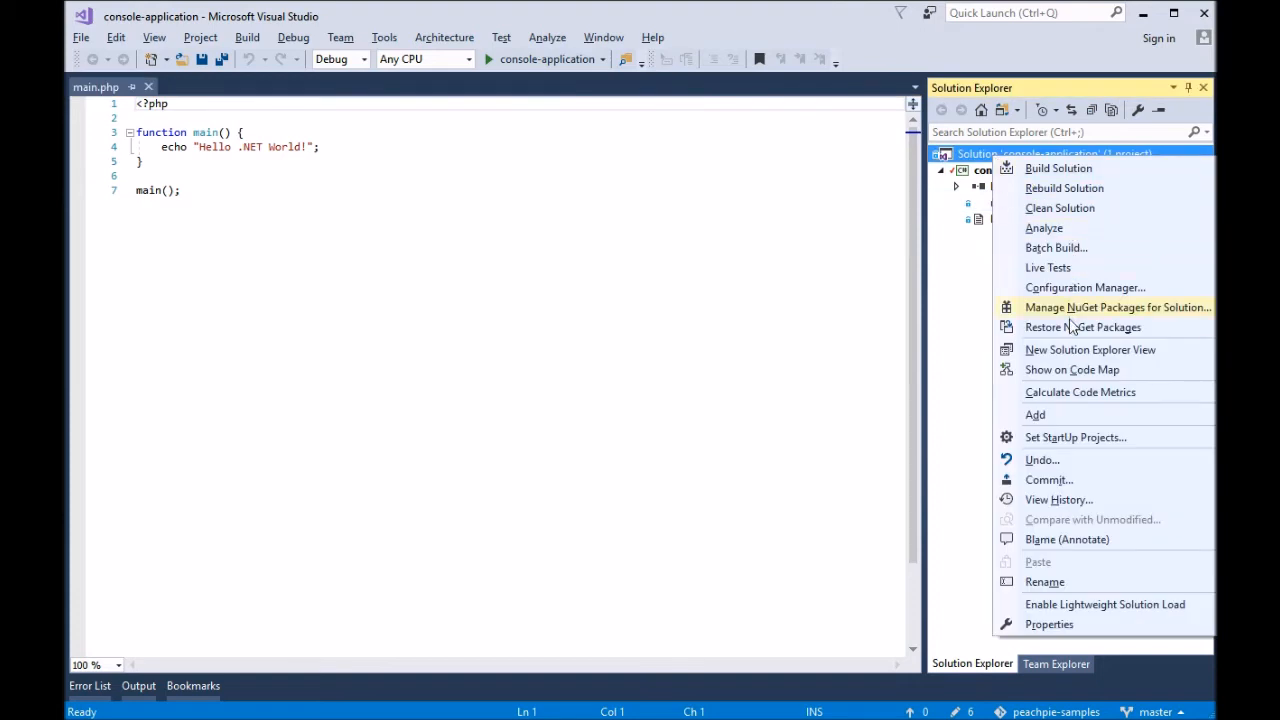
mouse_move(788, 272)
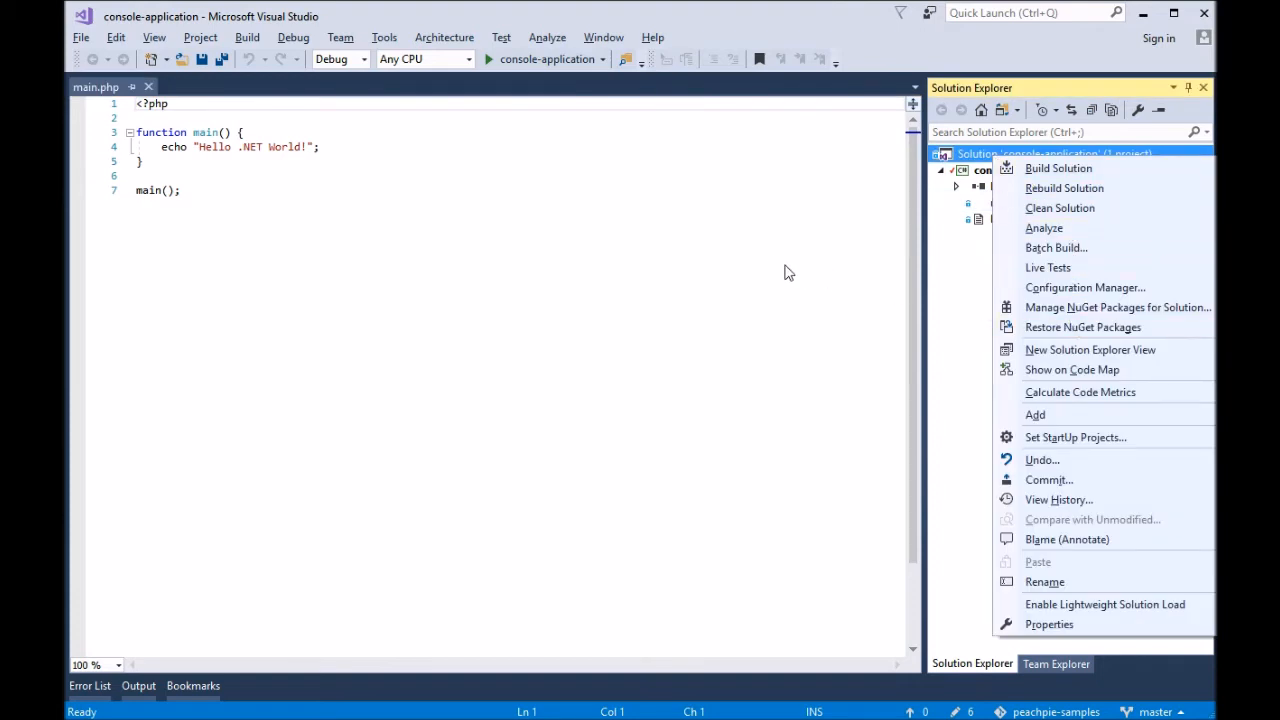
click(770, 248)
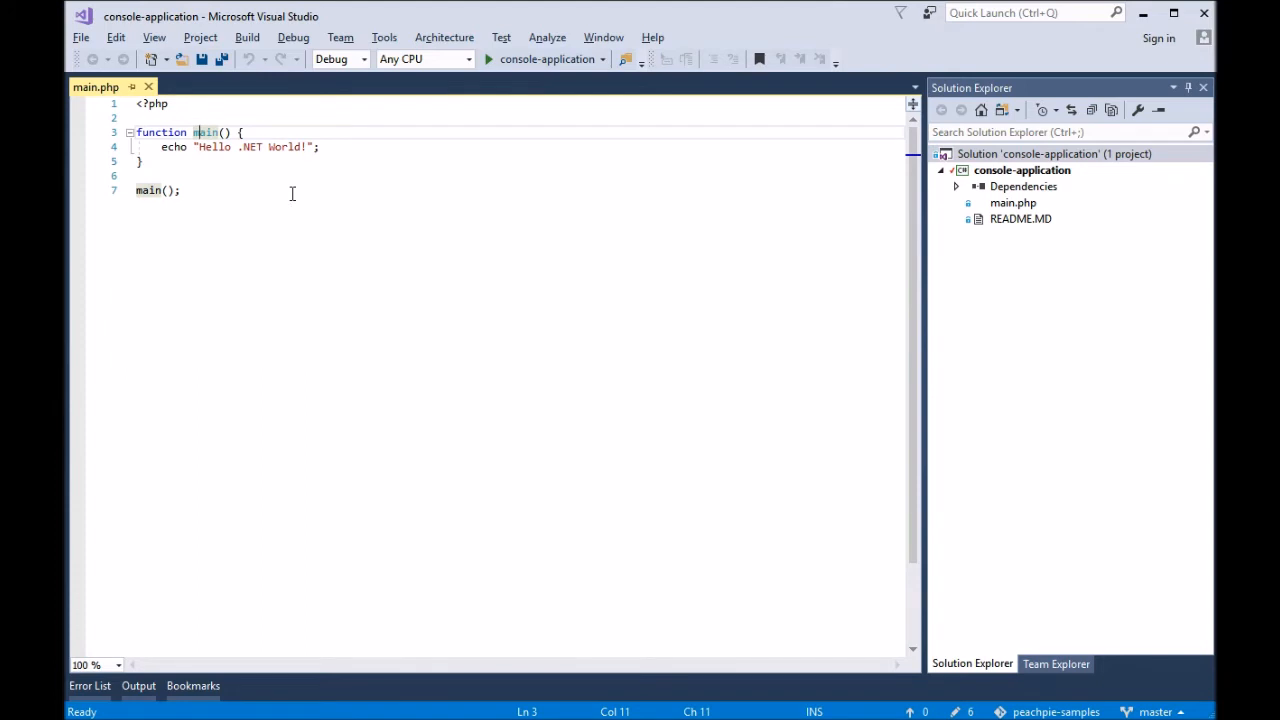
mouse_move(912, 164)
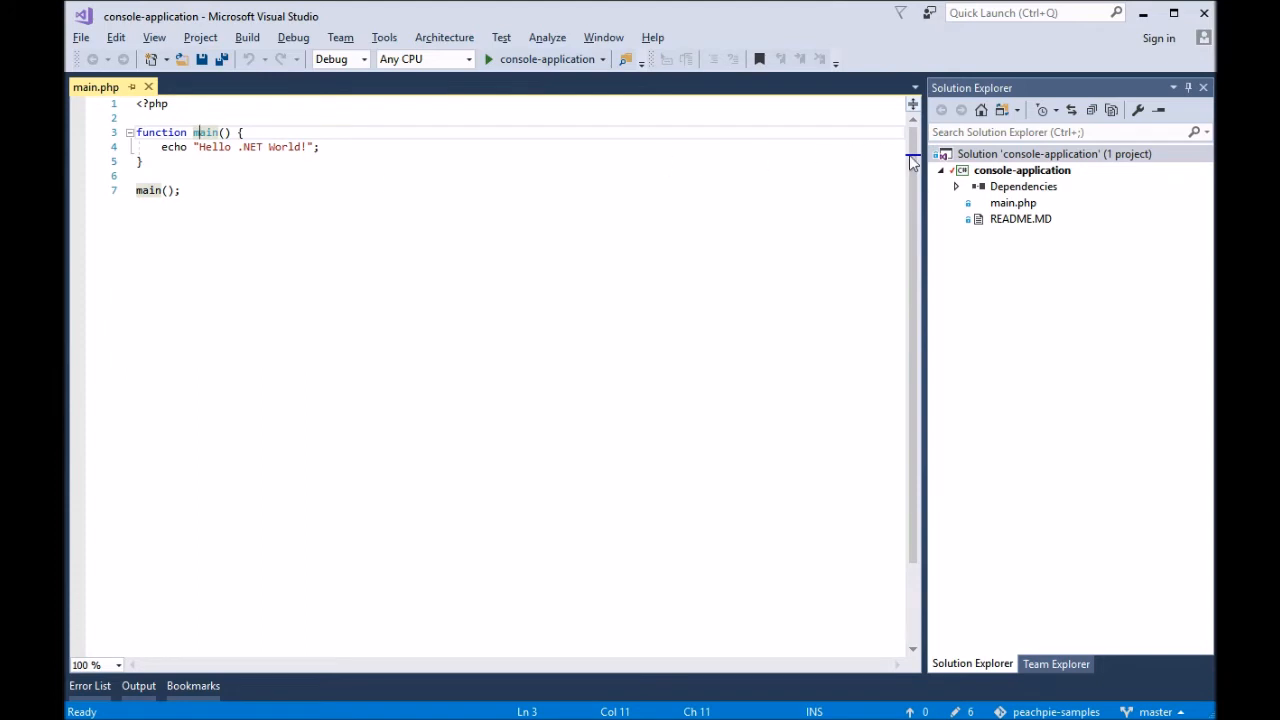
right_click(1022, 170)
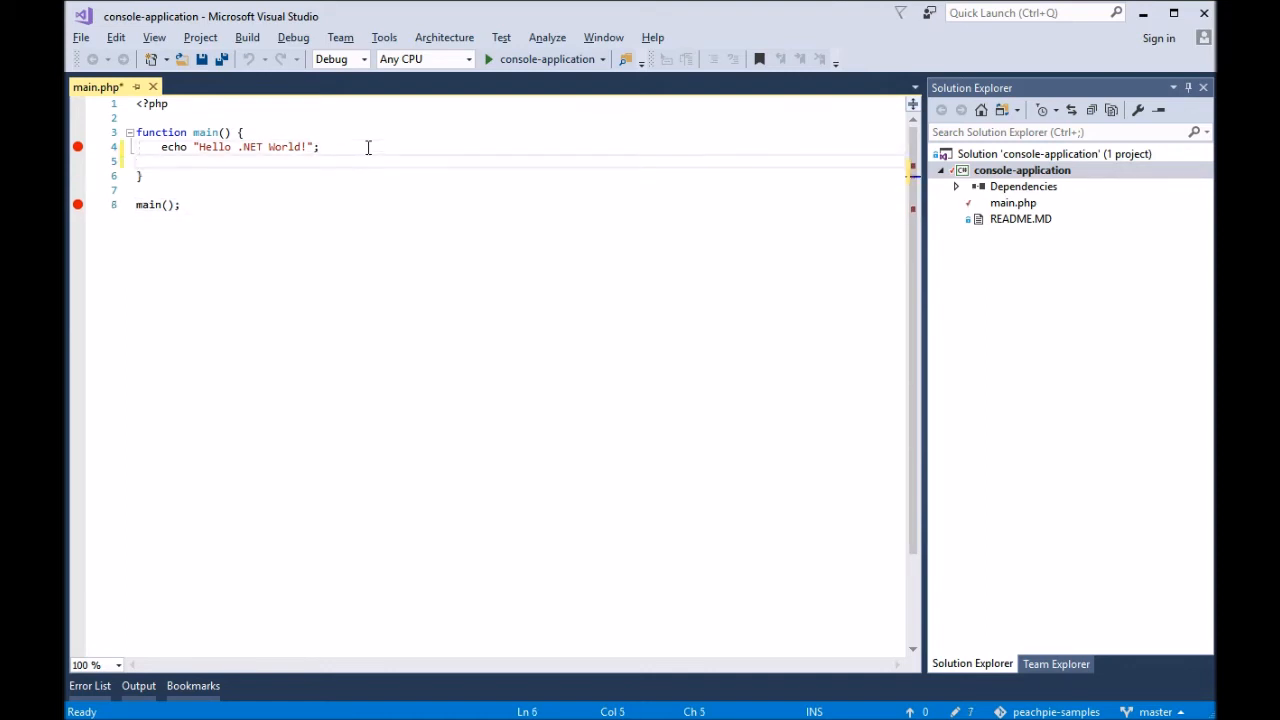
Write a for loop on $i in main() that echoes "Counting $i ..."
text(for ($i = 0;)
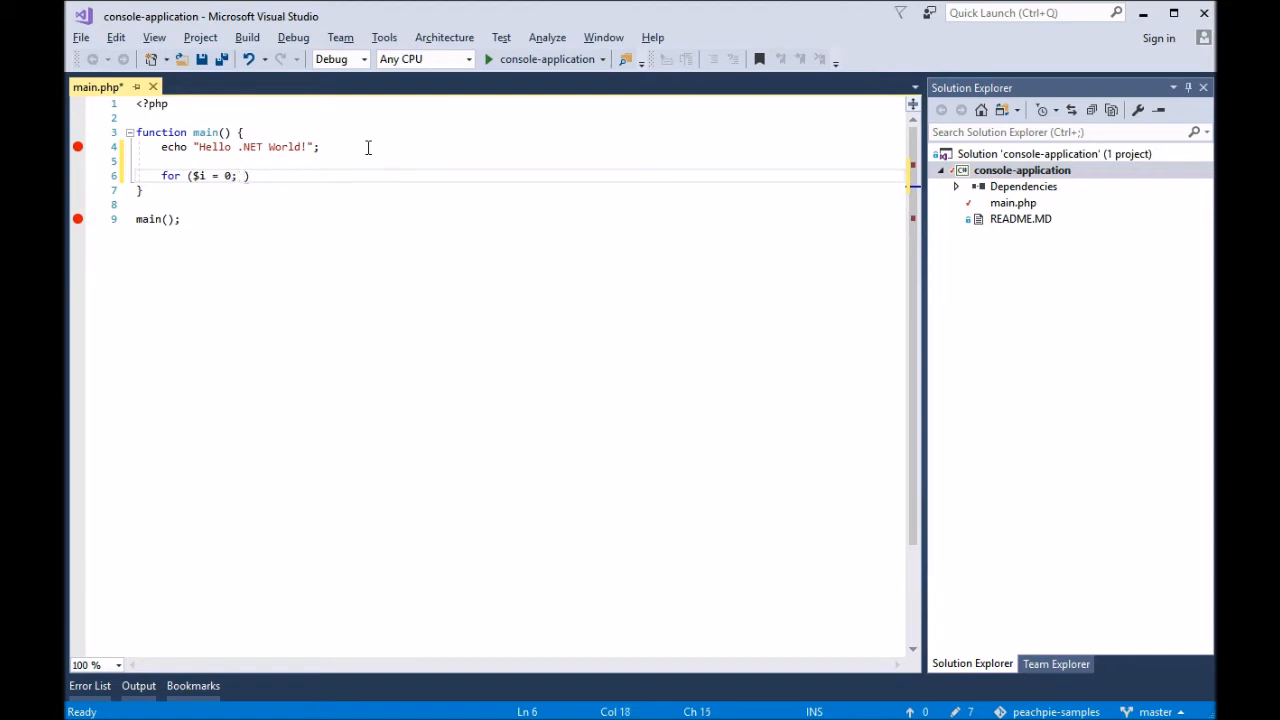
text($i < 1000; $i ++)
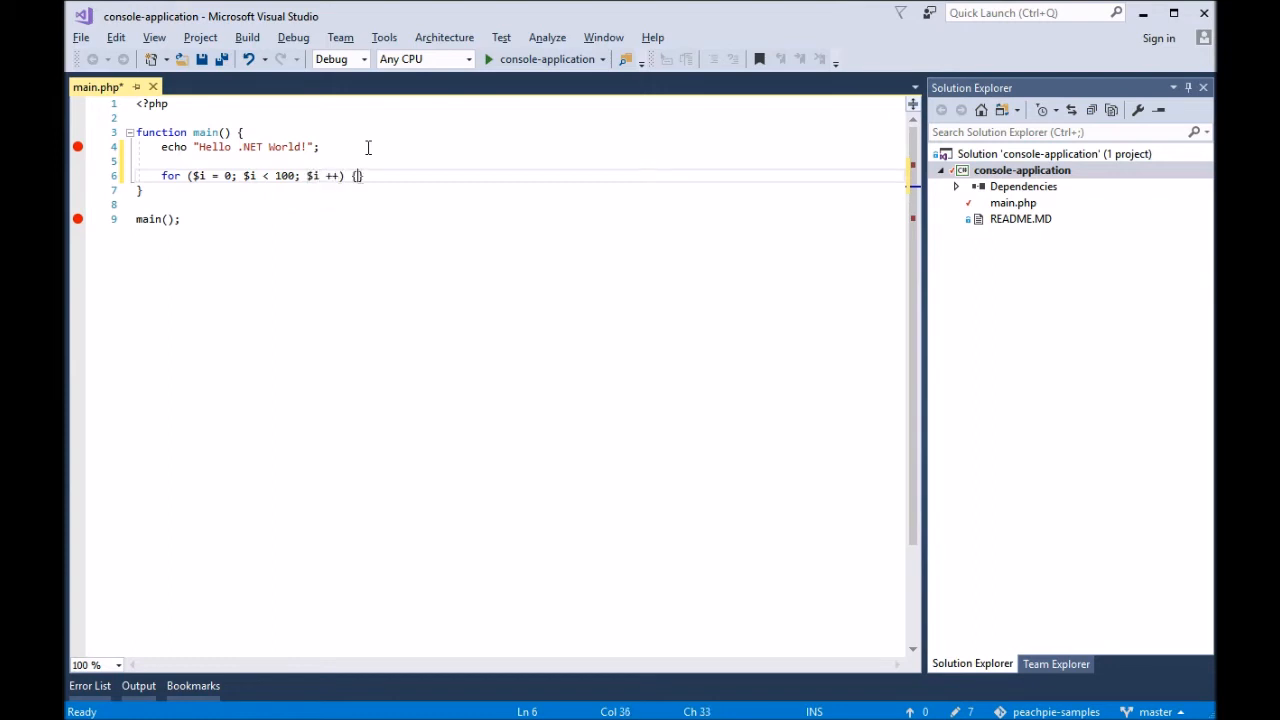
text(echo)
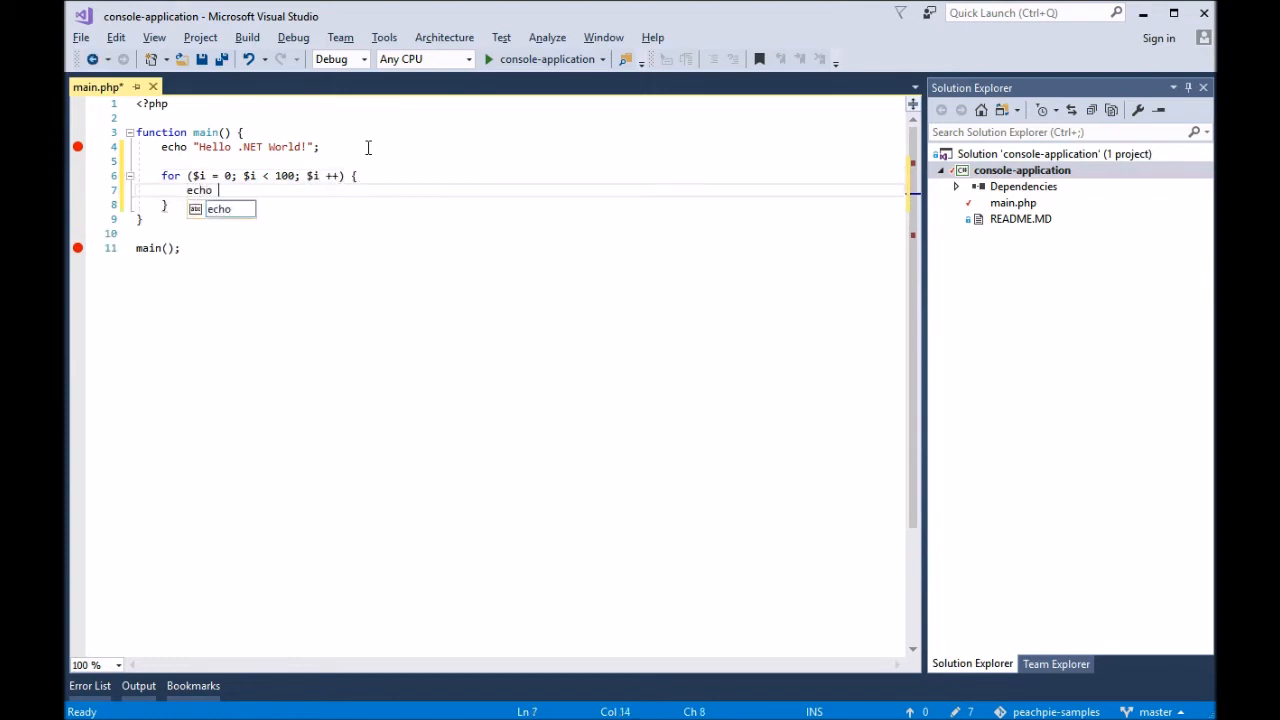
text("Counting $i .";)
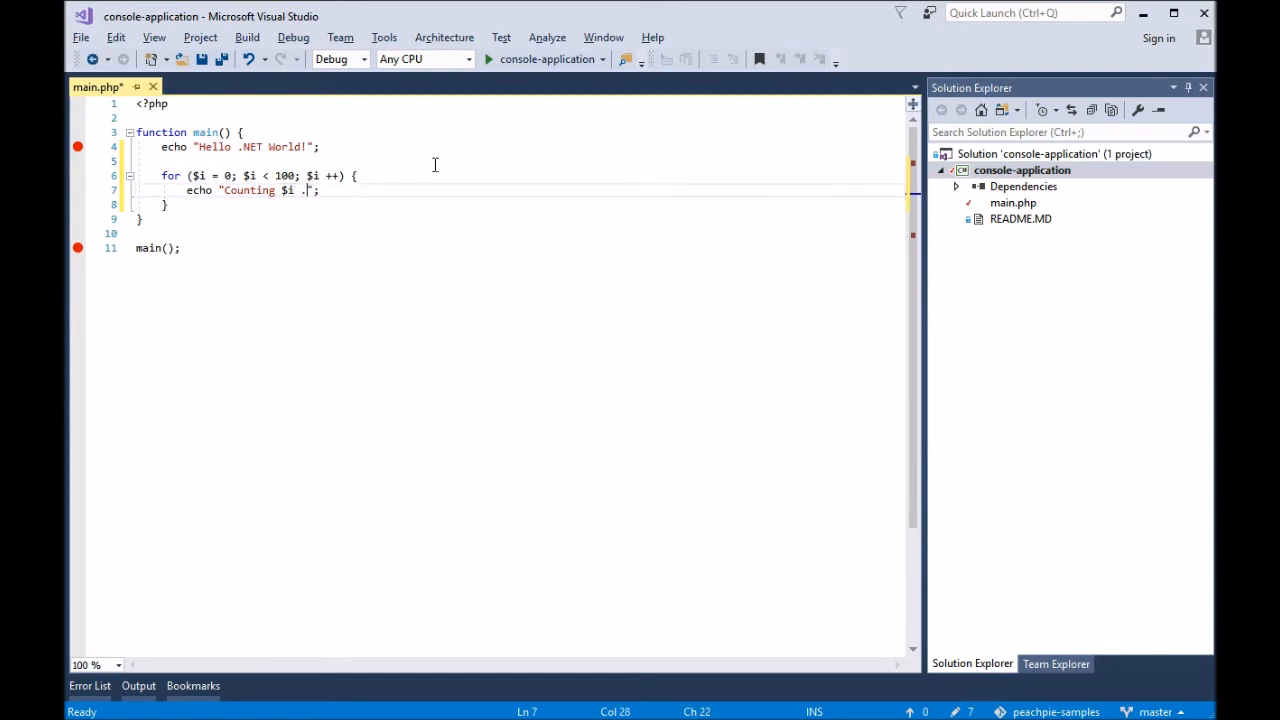
text(..)
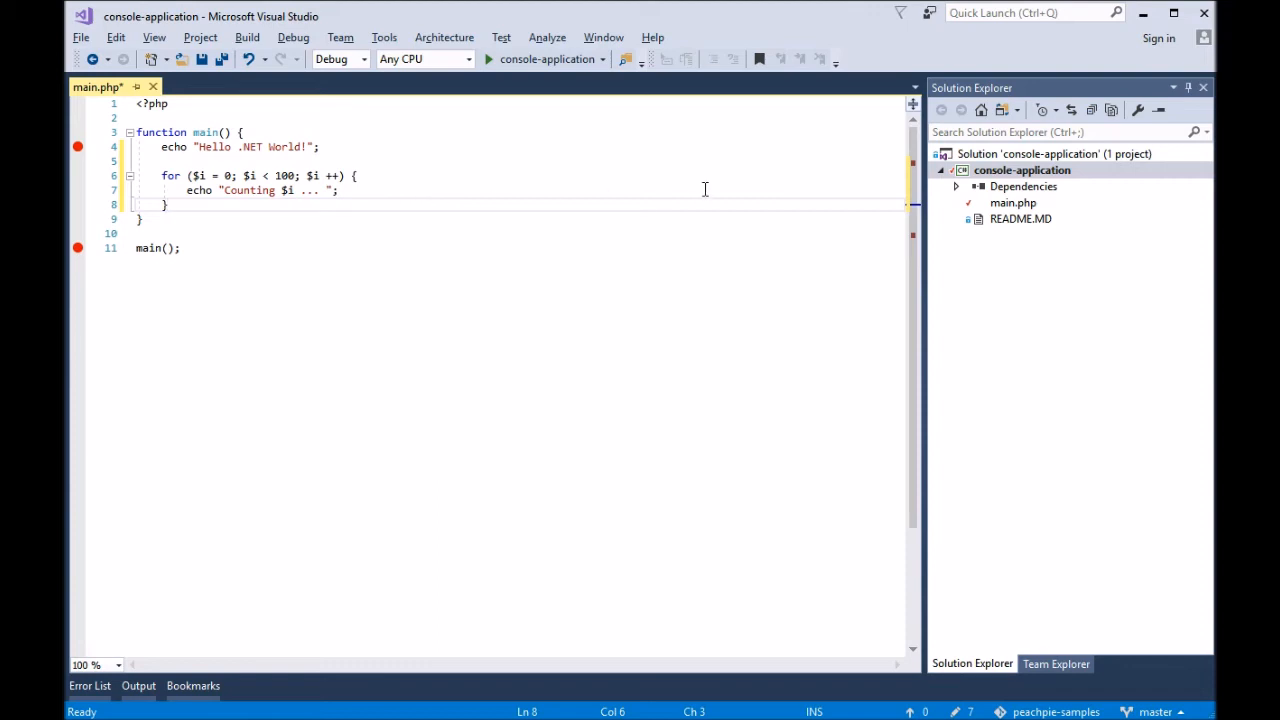
mouse_move(992, 176)
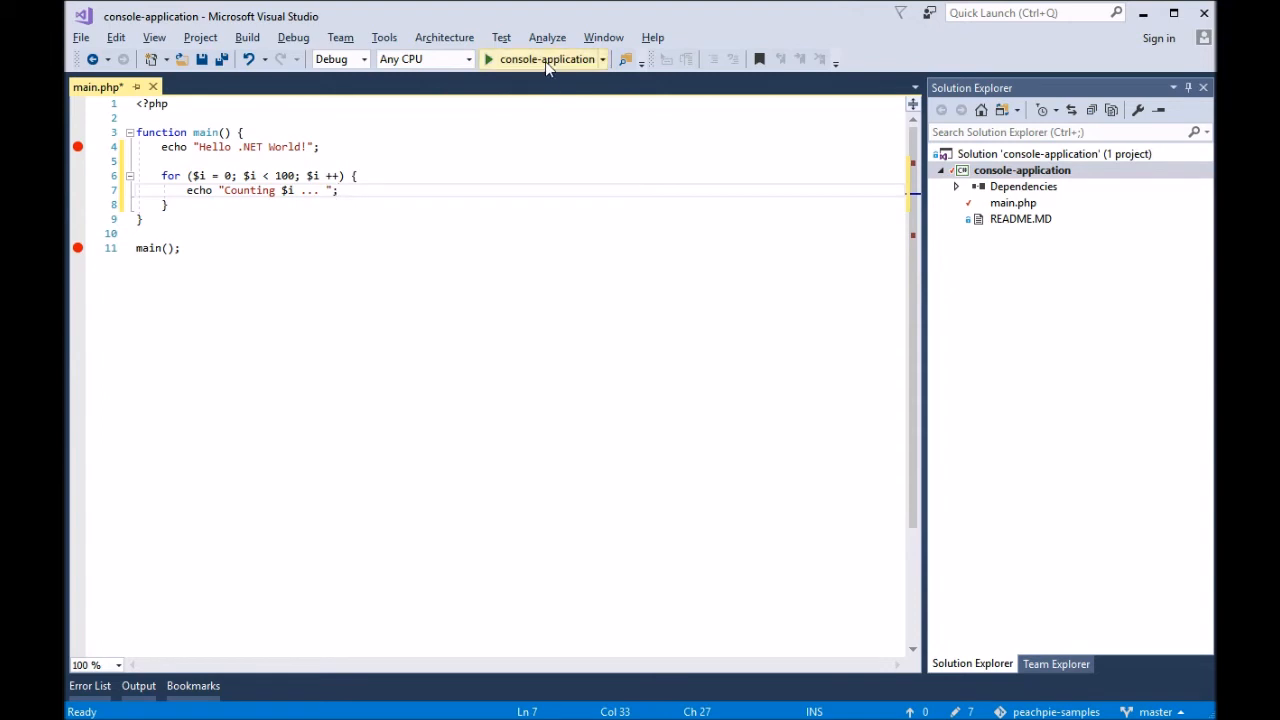
Start debugging console-application, pausing at the Hello .NET World breakpoint
click(548, 58)
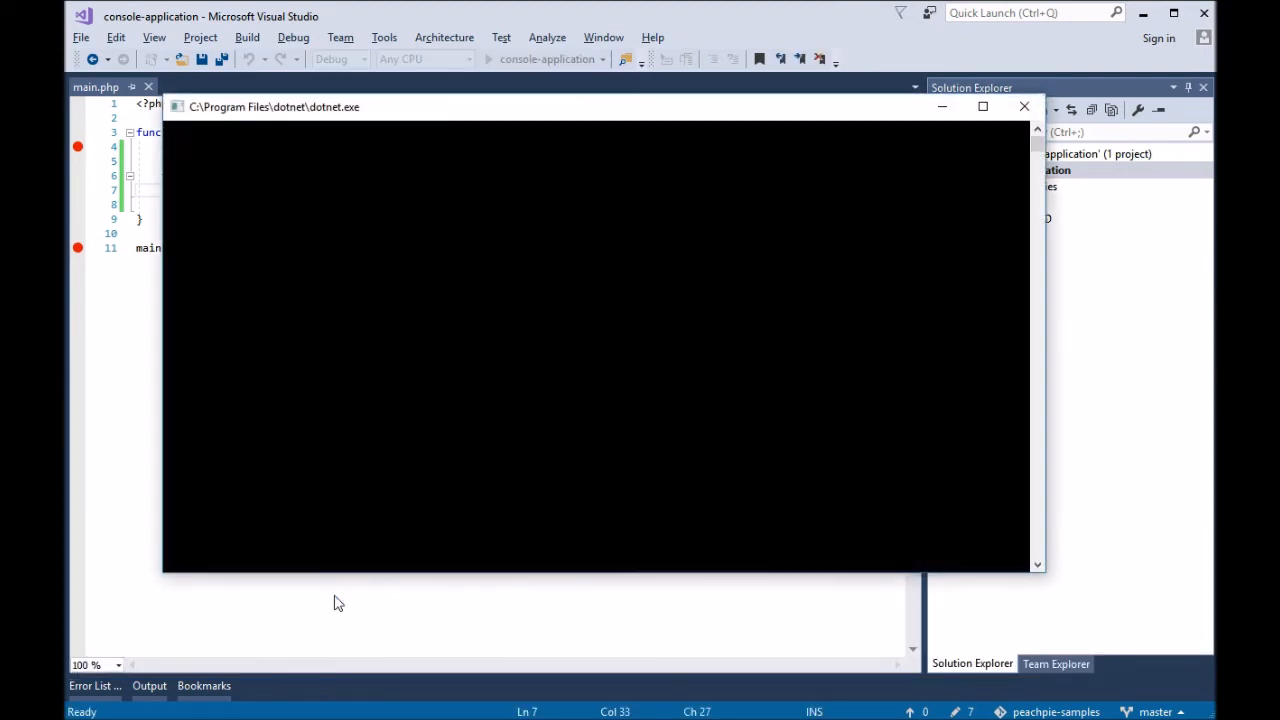
click(92, 58)
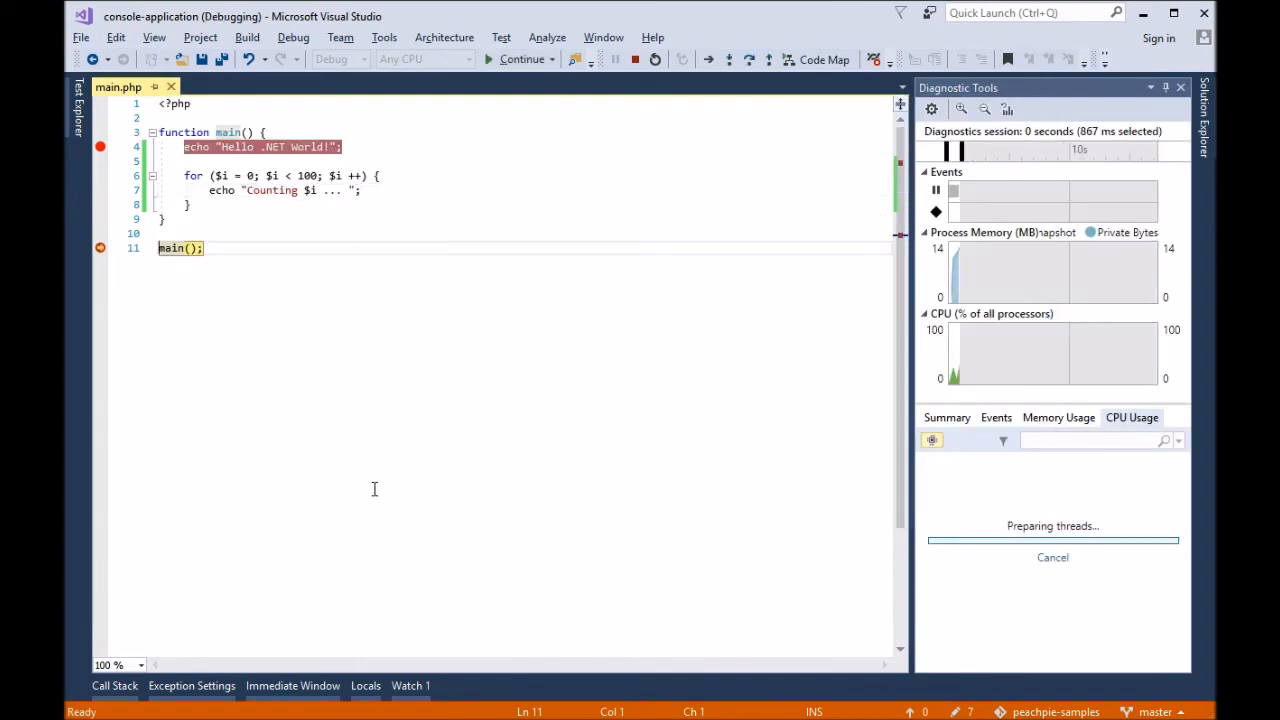
mouse_move(276, 126)
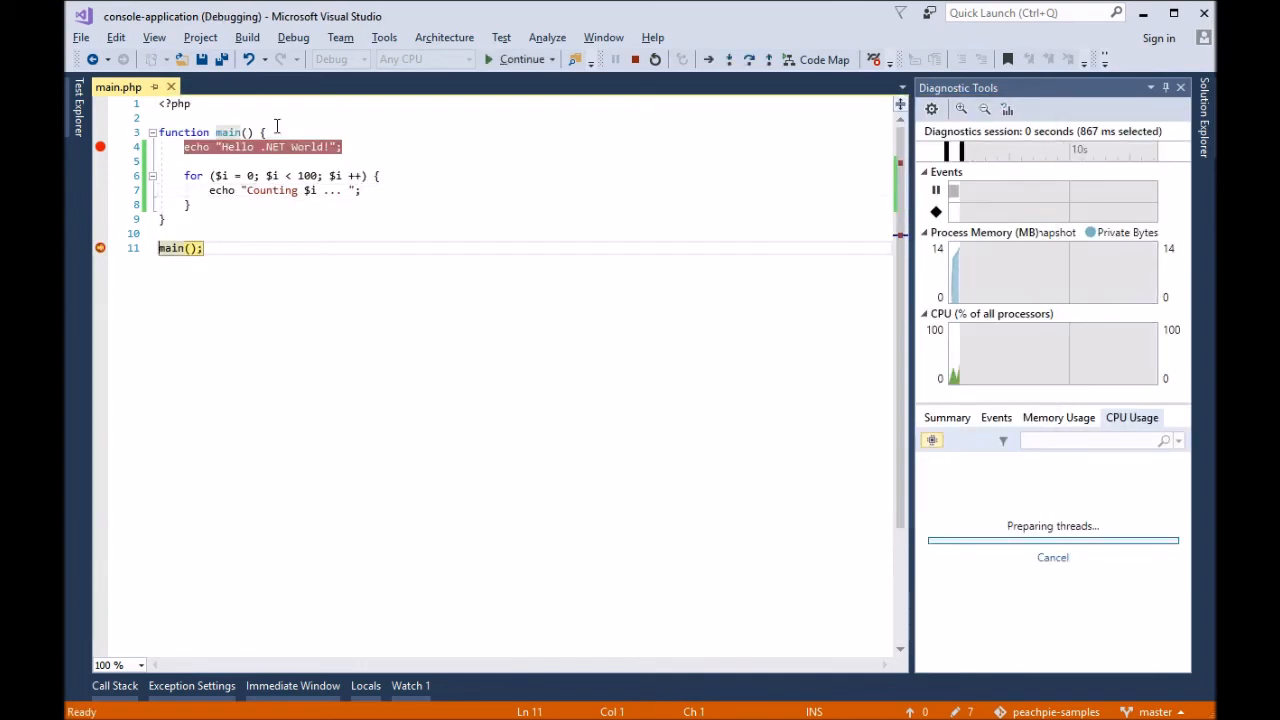
click(292, 36)
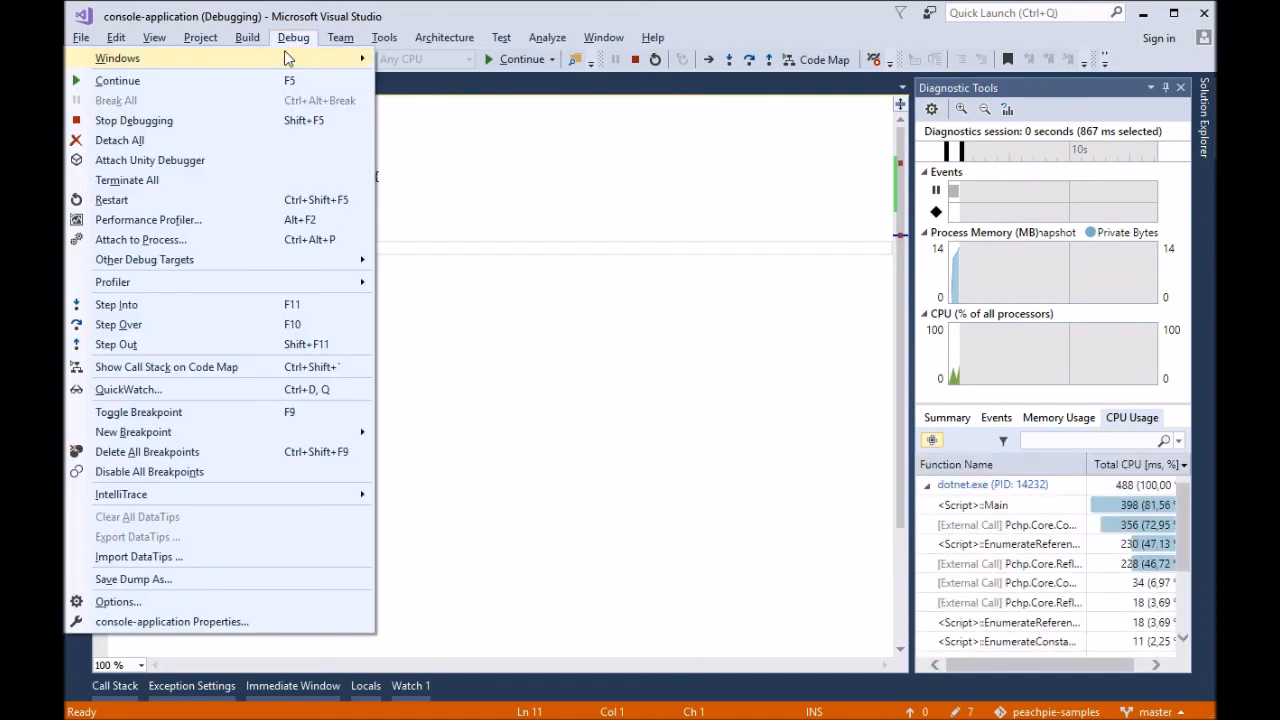
mouse_move(118, 324)
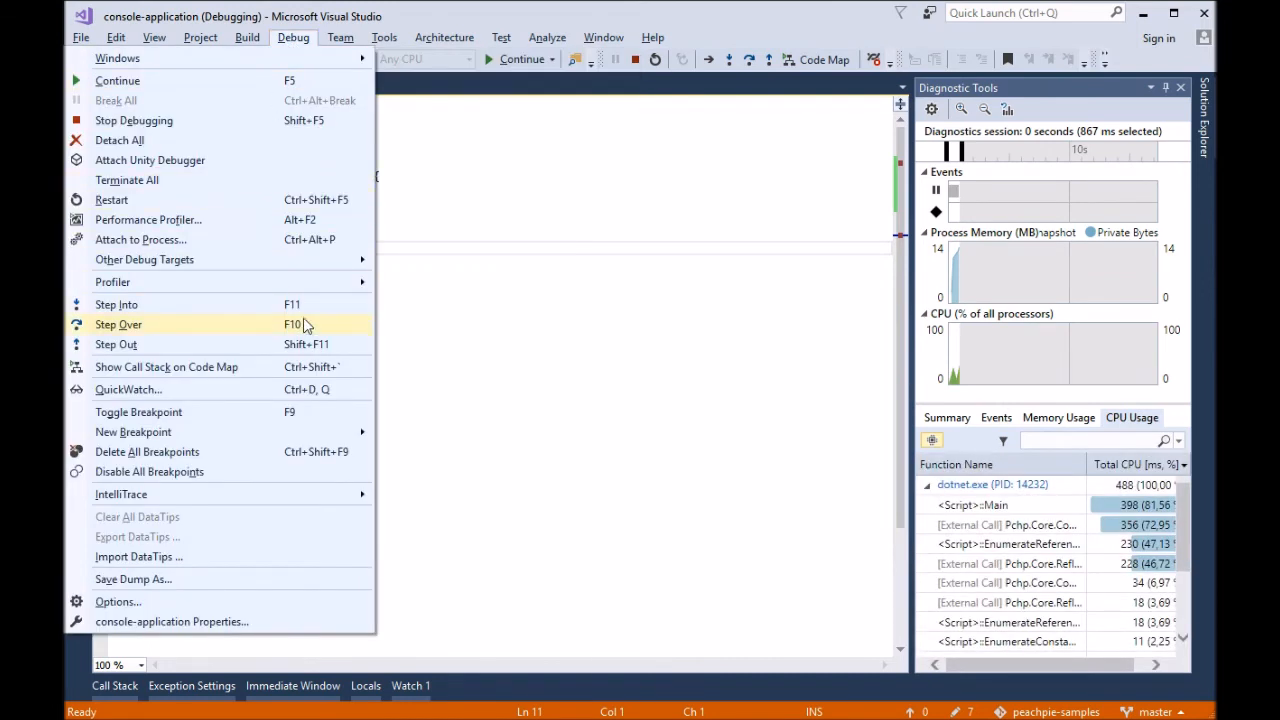
mouse_move(116, 344)
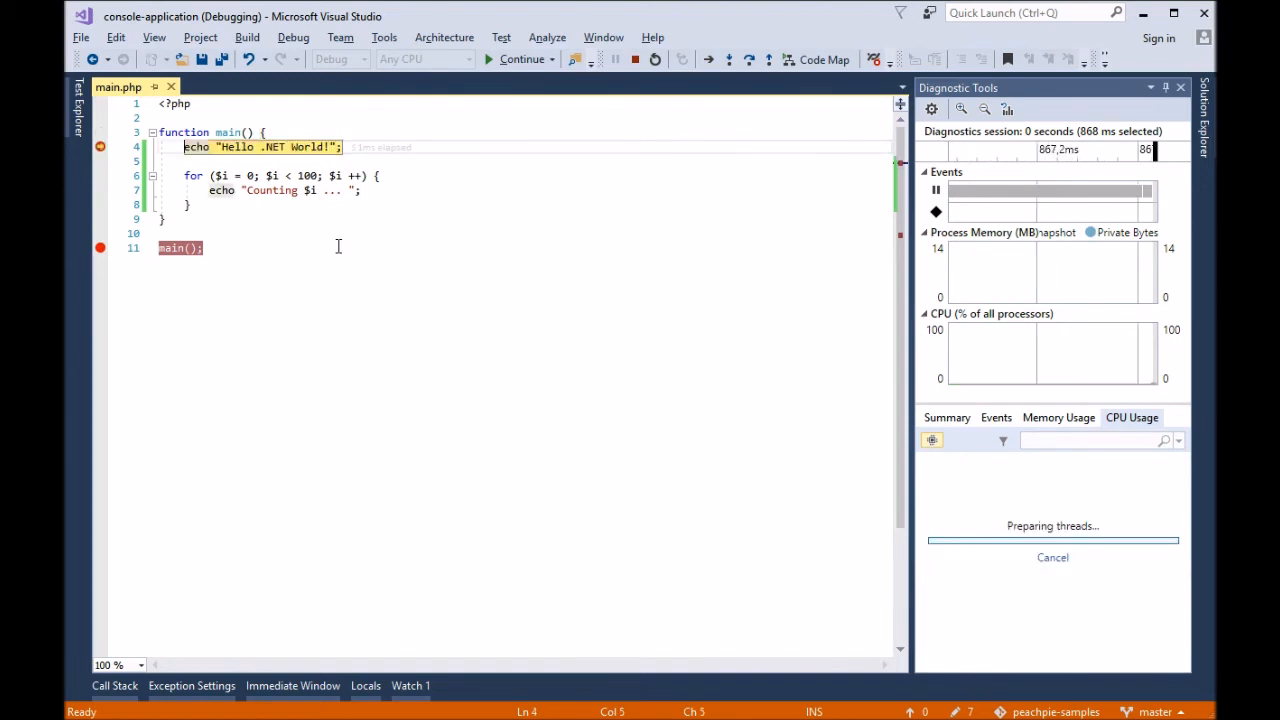
Step over (F10) the echo statement so execution sits at the for loop
key(F10)
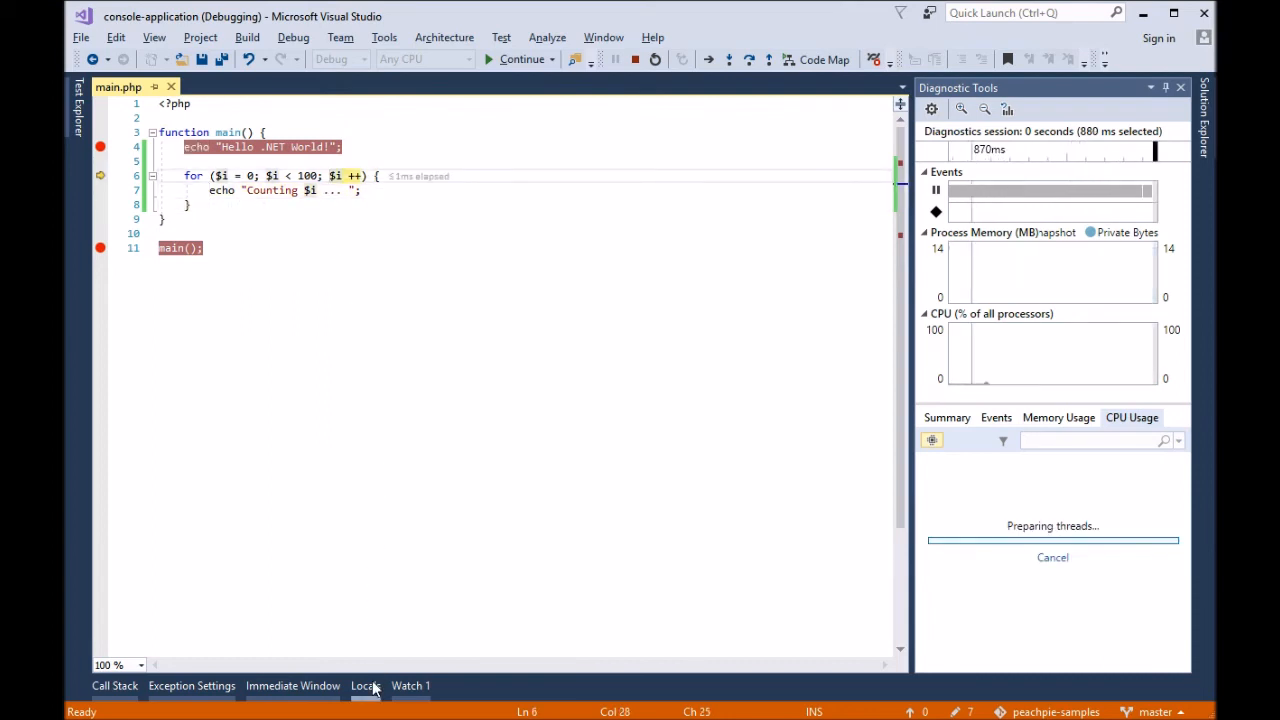
Show the Locals window to watch $i, step once more, and end debugging
click(364, 684)
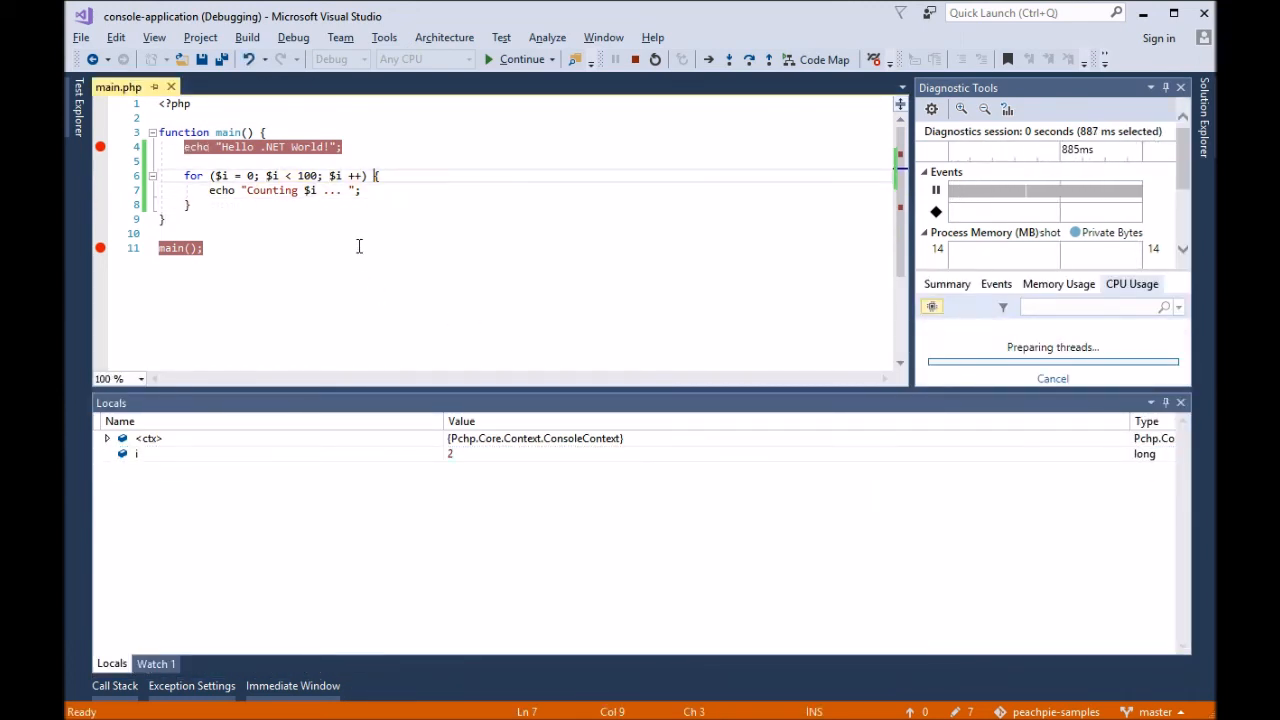
key(F10)
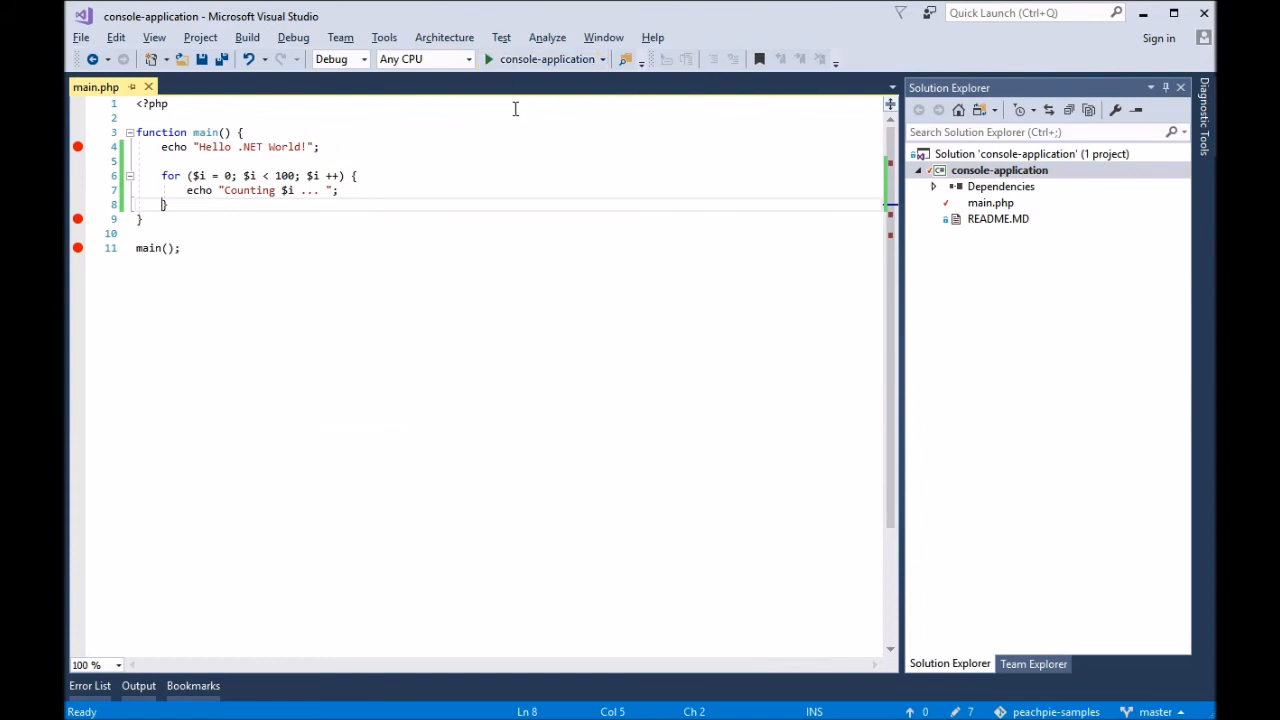
mouse_move(520, 152)
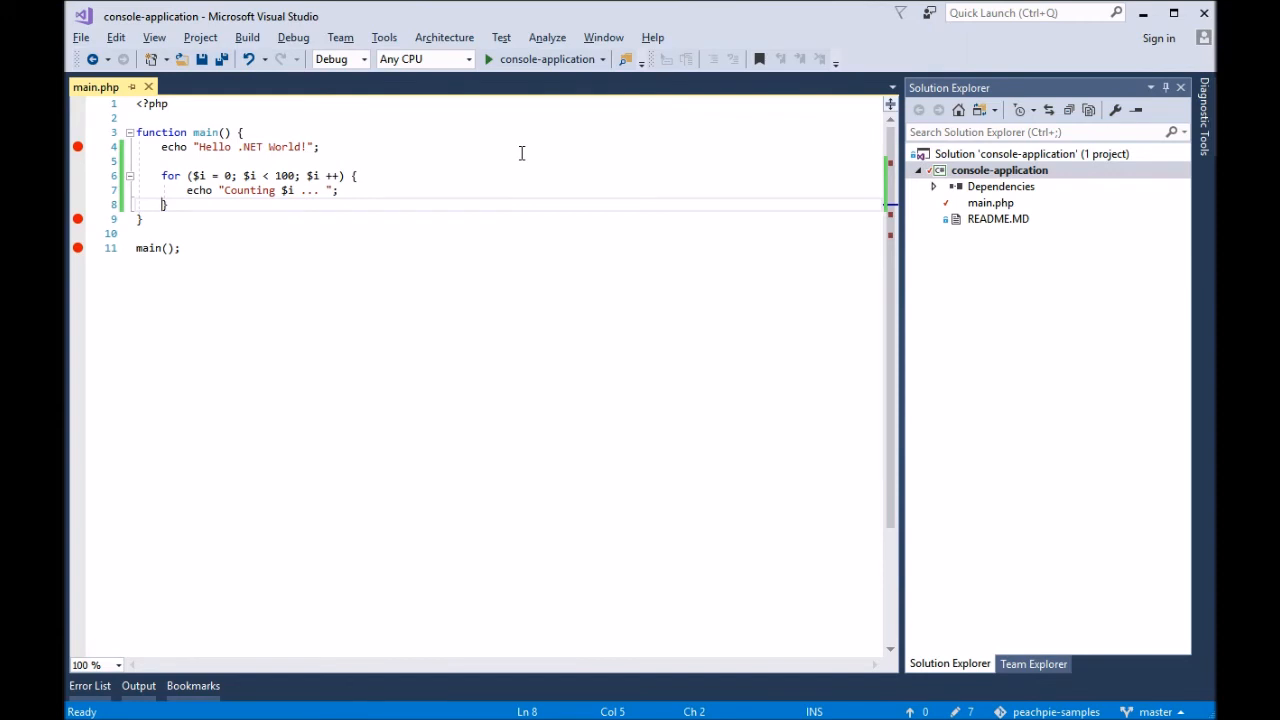
Build and start debugging again (F5), pausing at the main() breakpoint
click(488, 60)
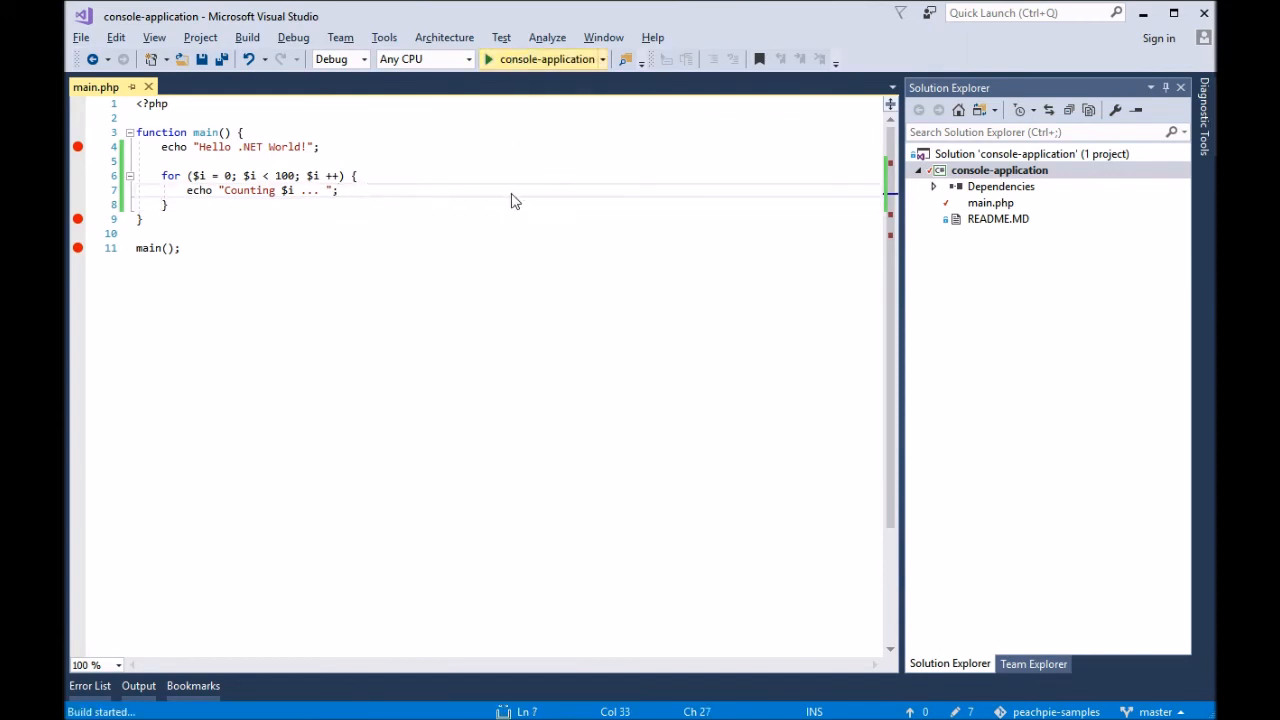
click(488, 58)
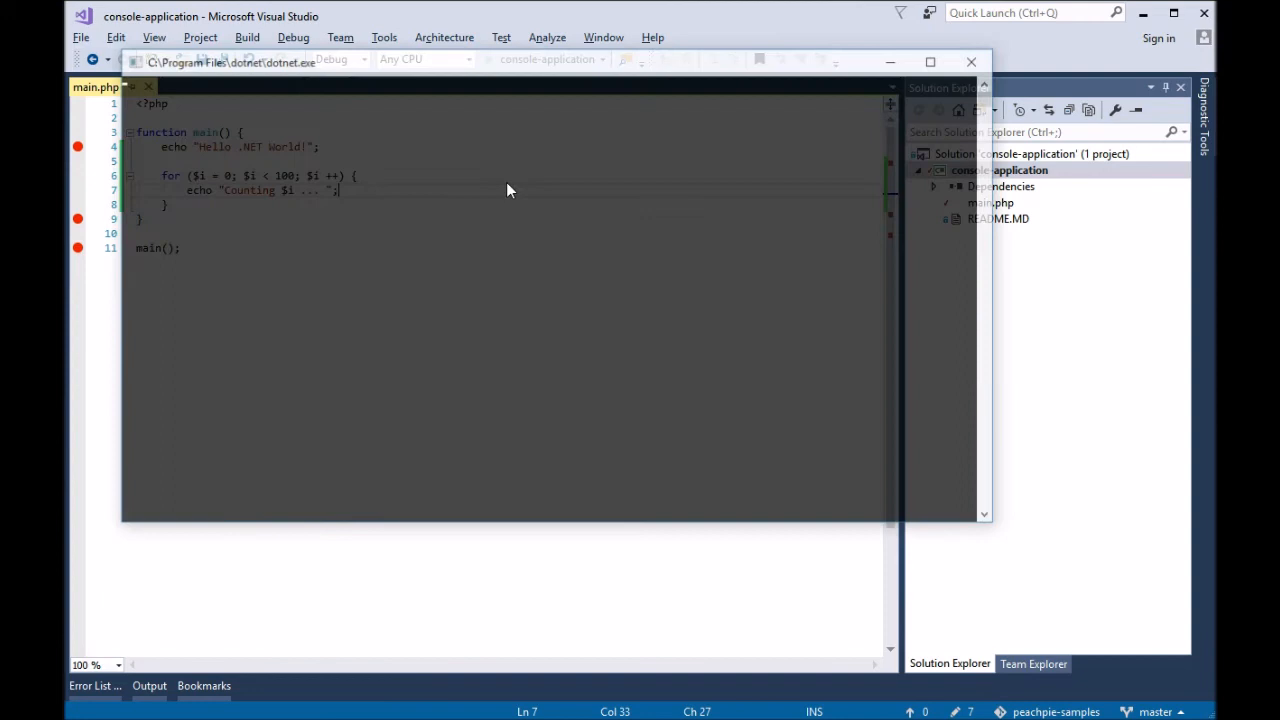
key(F5)
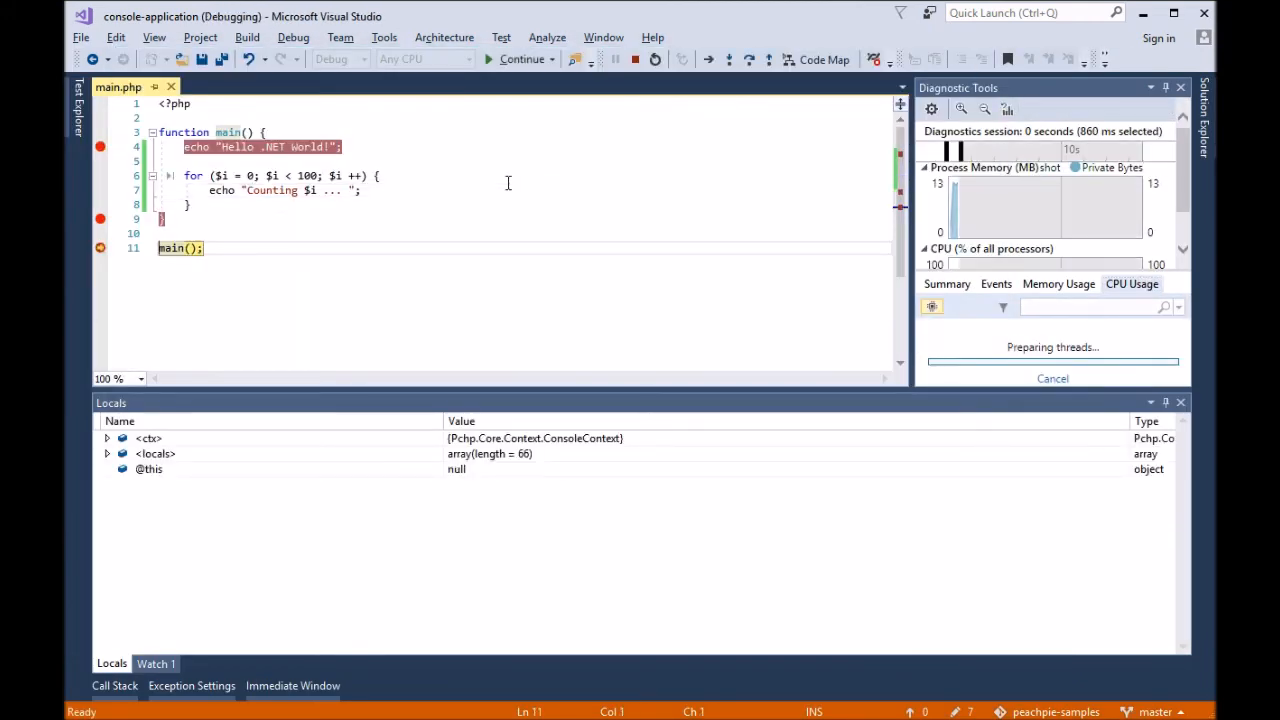
Advance execution into the for loop and hide the Locals window
click(708, 60)
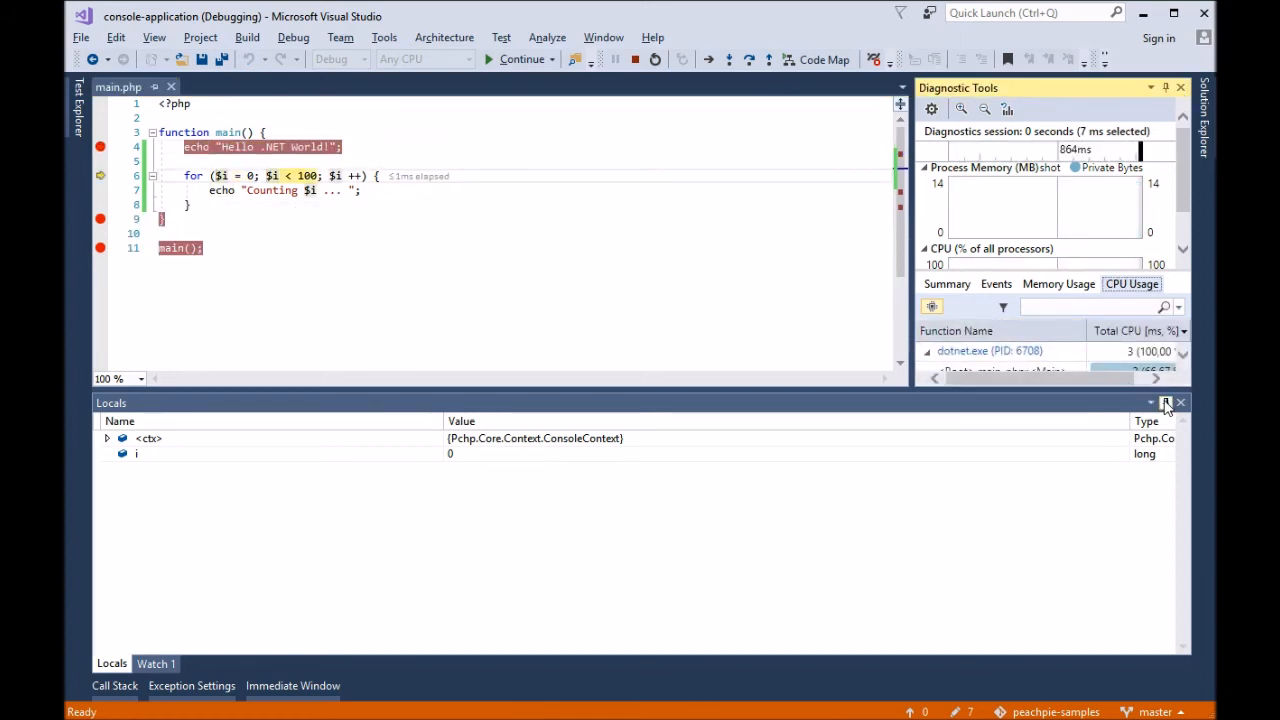
click(1180, 402)
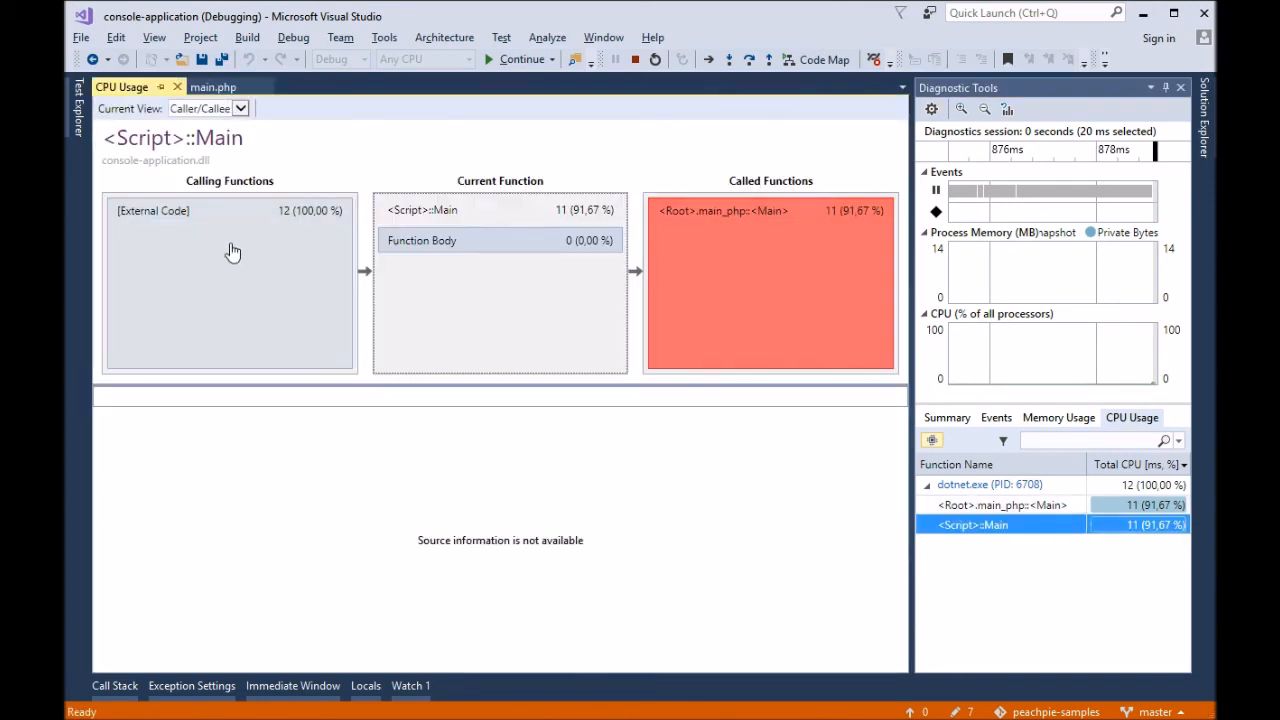
View the CPU report as a call tree, select <Root>.main_php:<Main>, close it and show Memory Usage
click(240, 108)
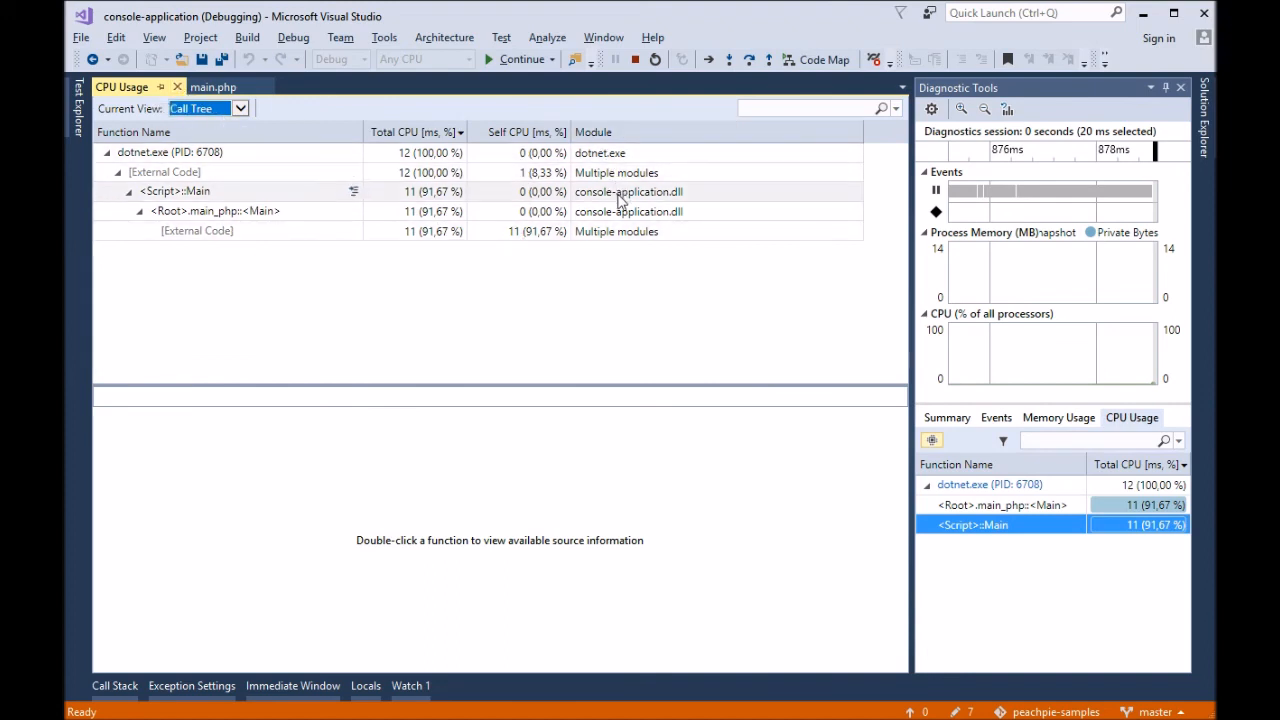
click(216, 212)
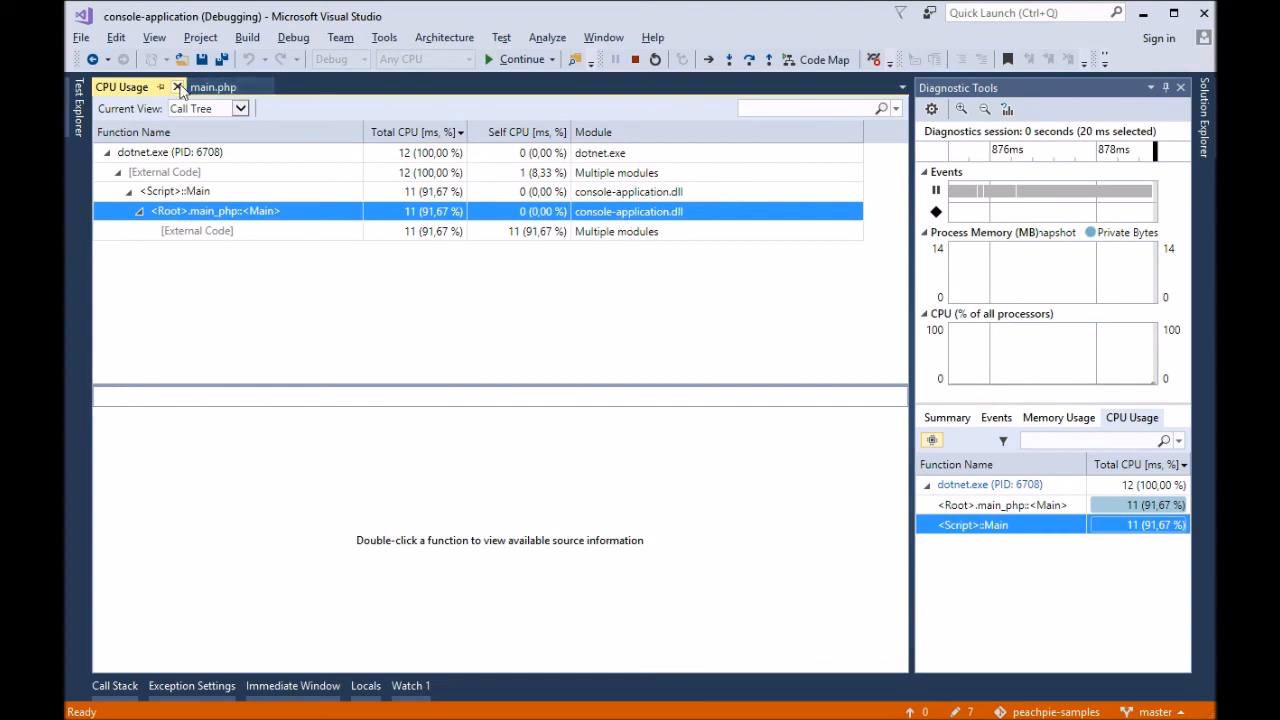
click(212, 88)
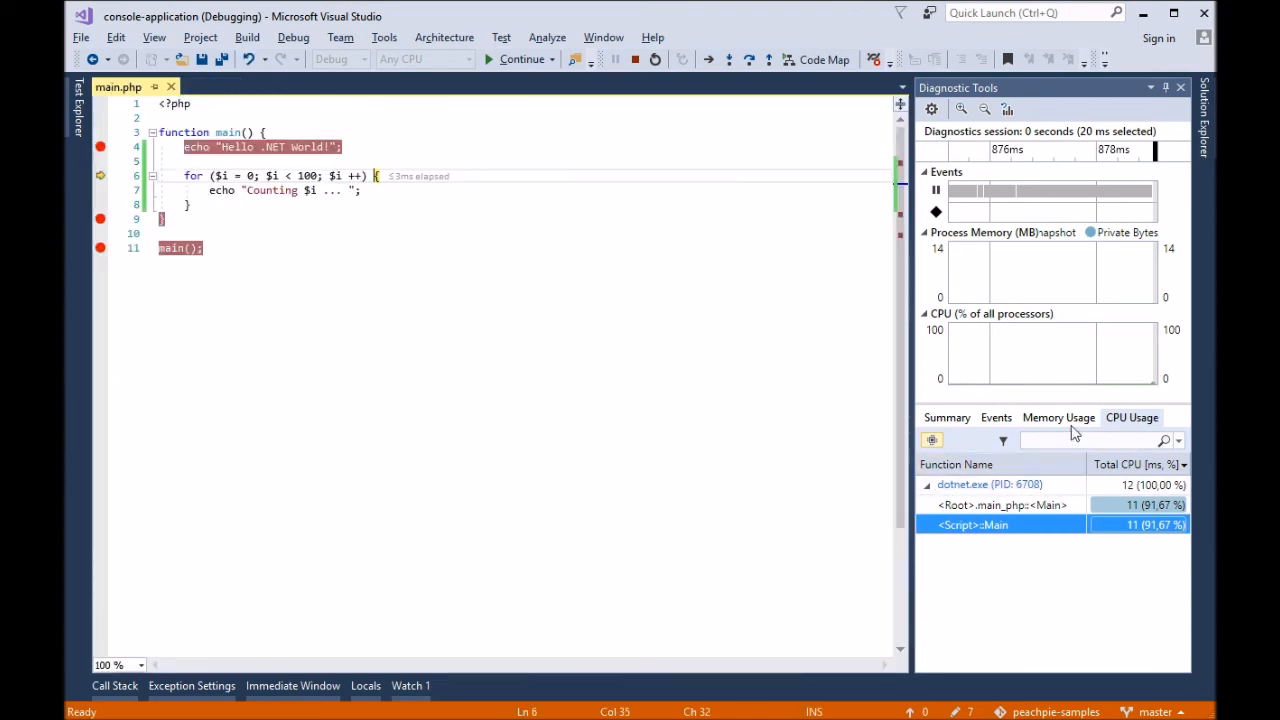
click(1058, 418)
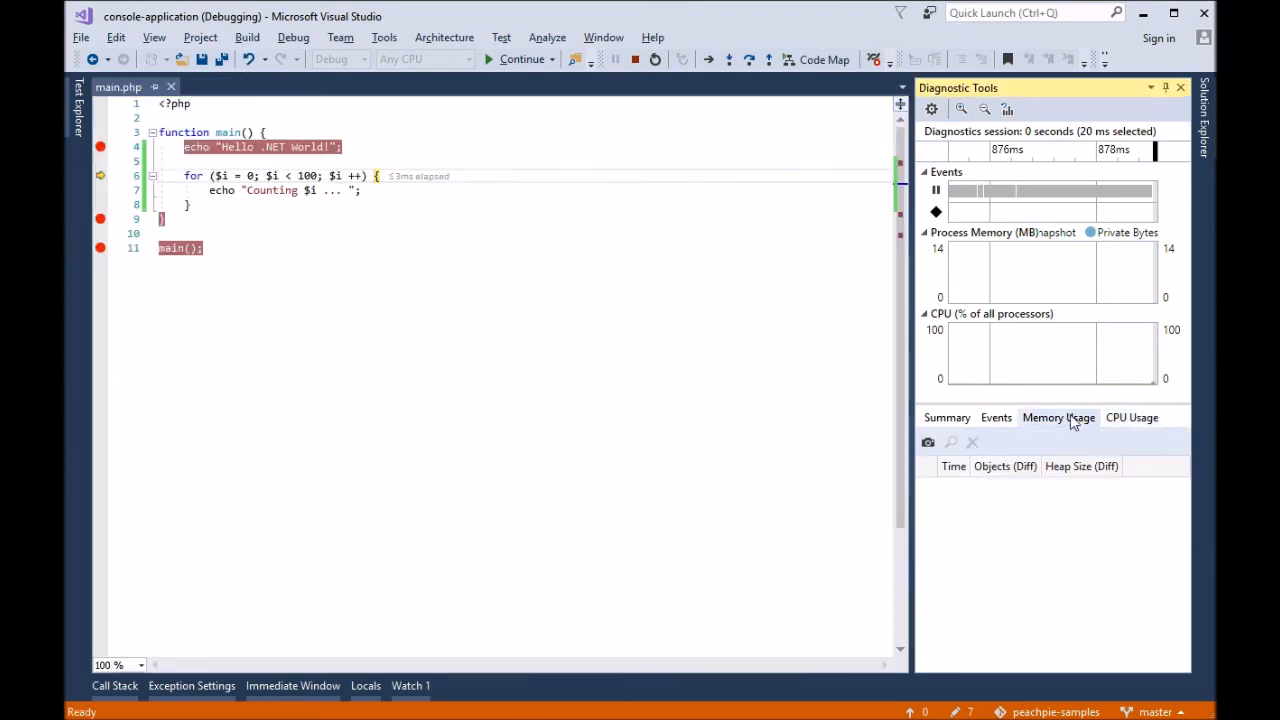
Take heap Snapshot #1 of dotnet.exe, sort its object types by Size (Bytes), then close it
click(928, 442)
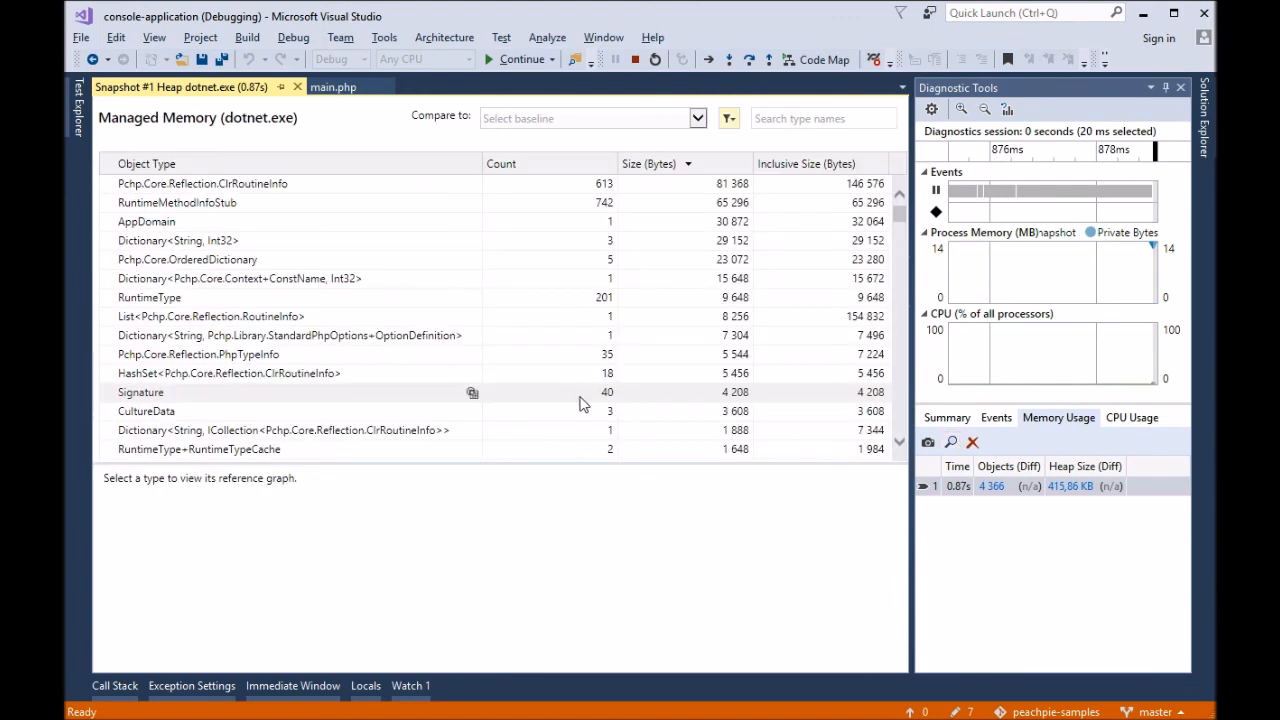
click(650, 164)
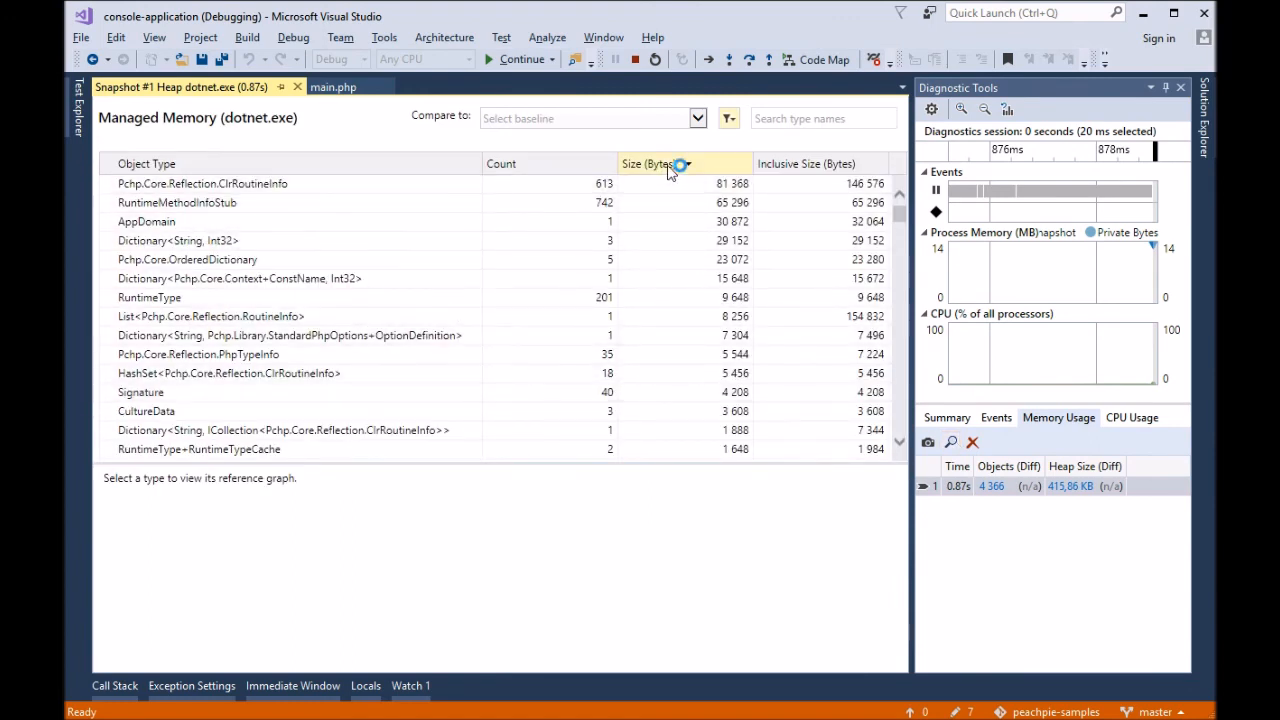
click(648, 164)
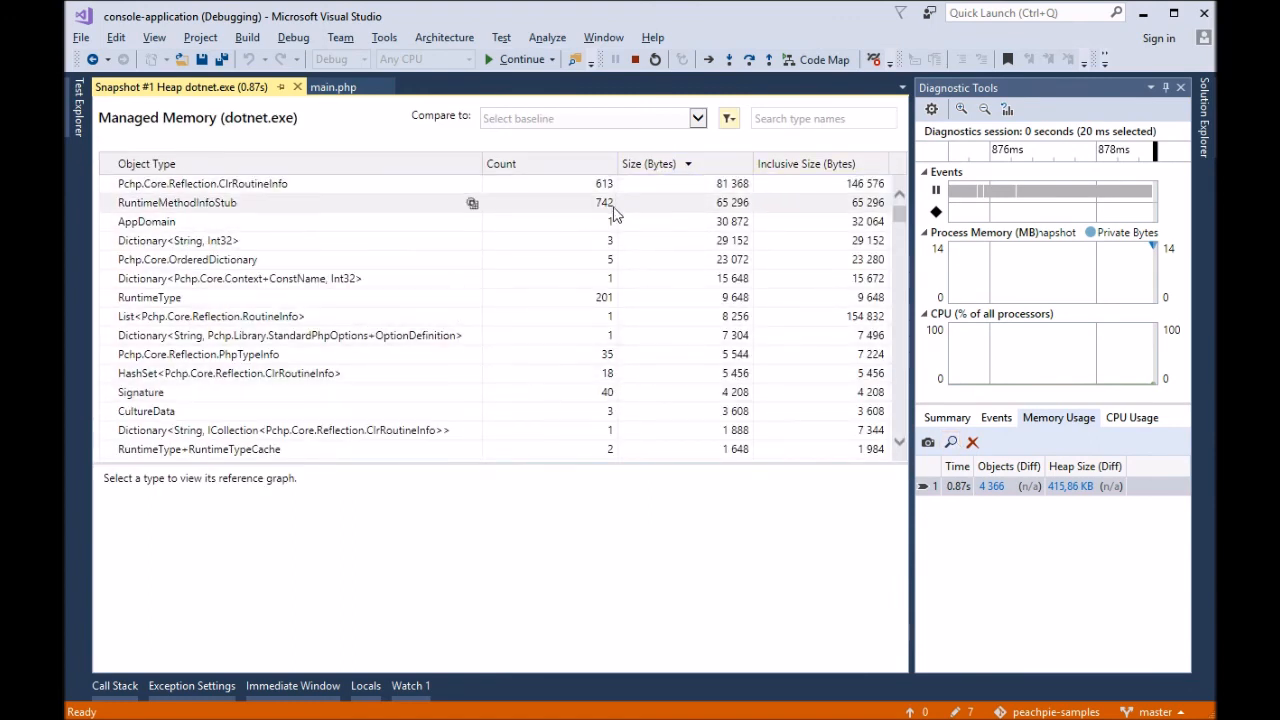
scroll(down, 3)
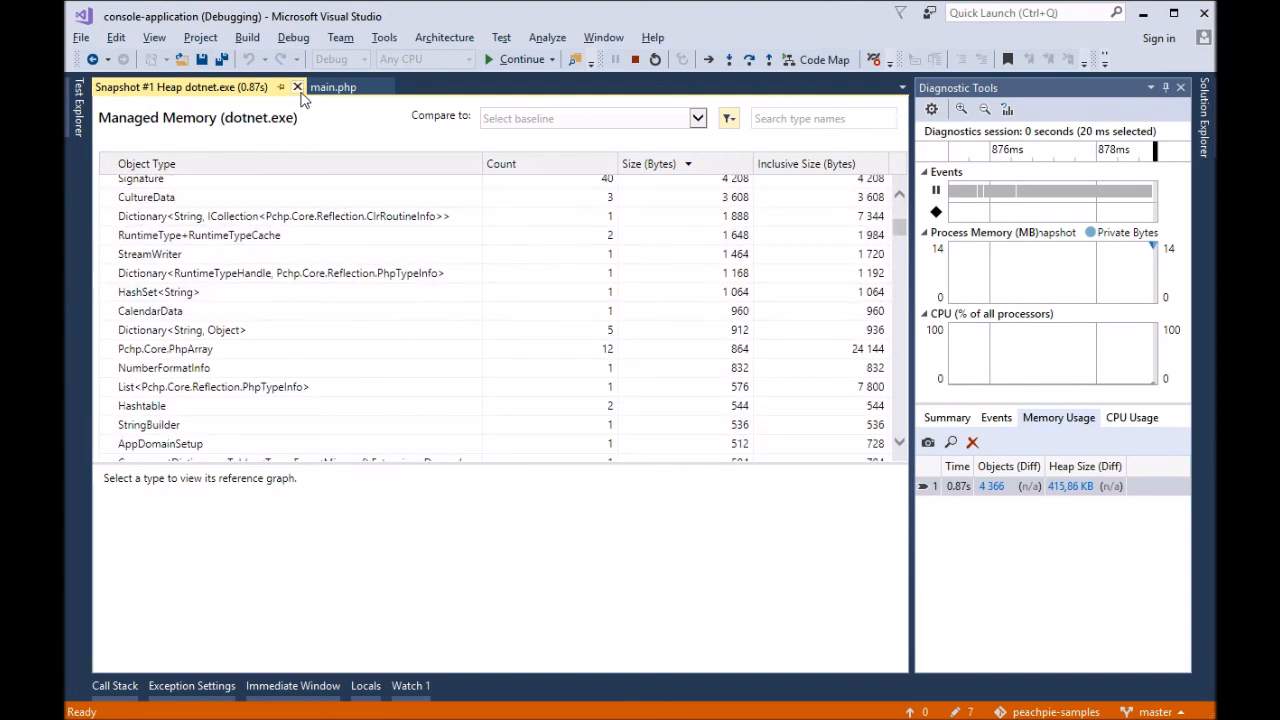
click(332, 88)
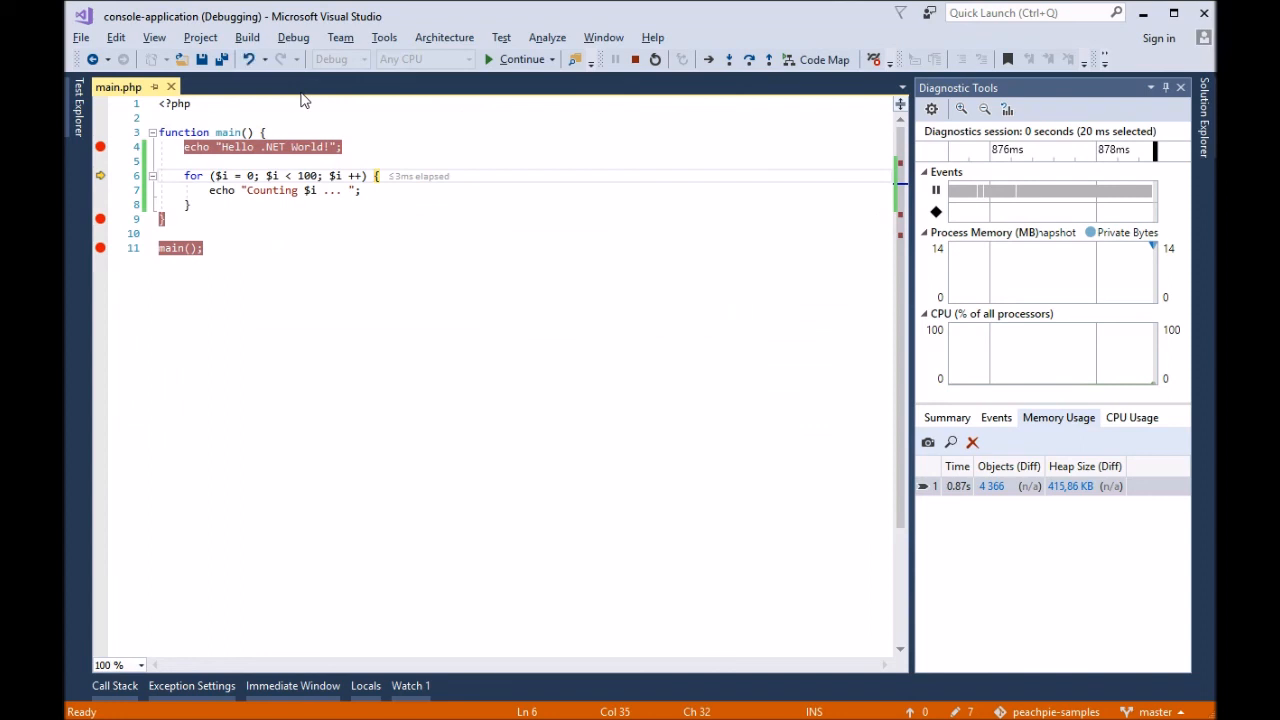
Review the Events list and Memory Usage details, returning to the diagnostics Summary
click(996, 418)
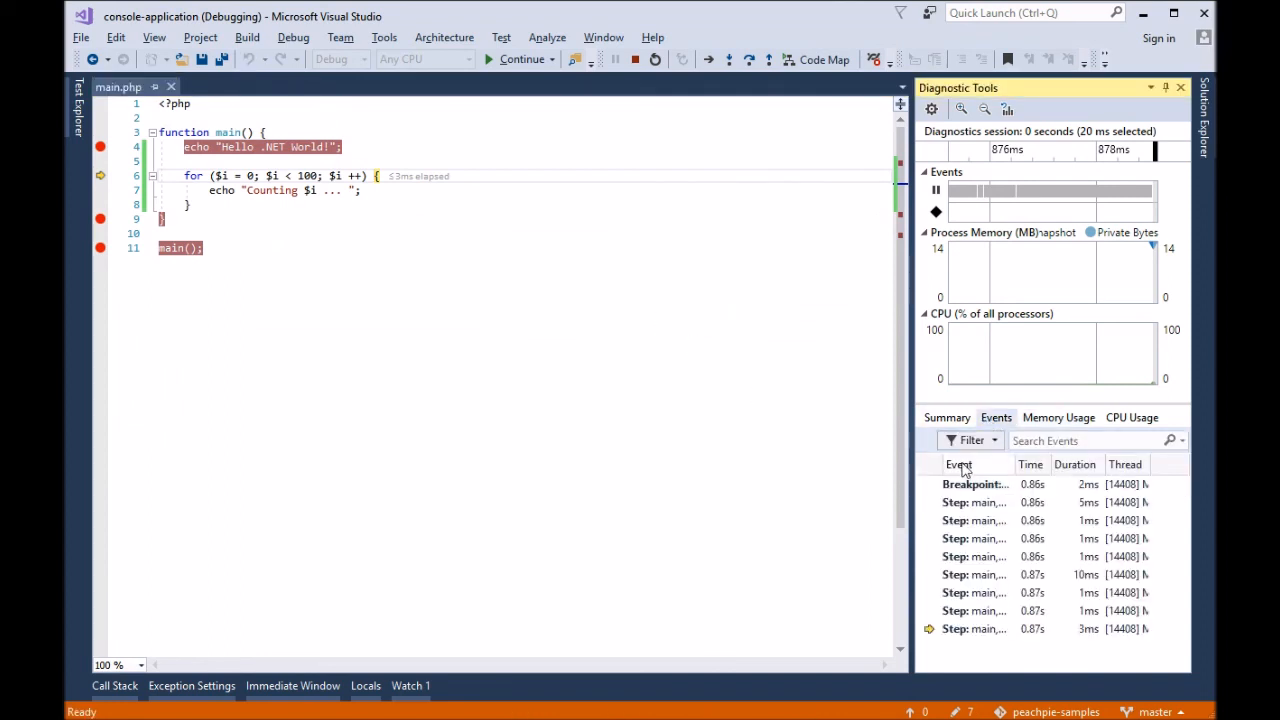
mouse_move(946, 418)
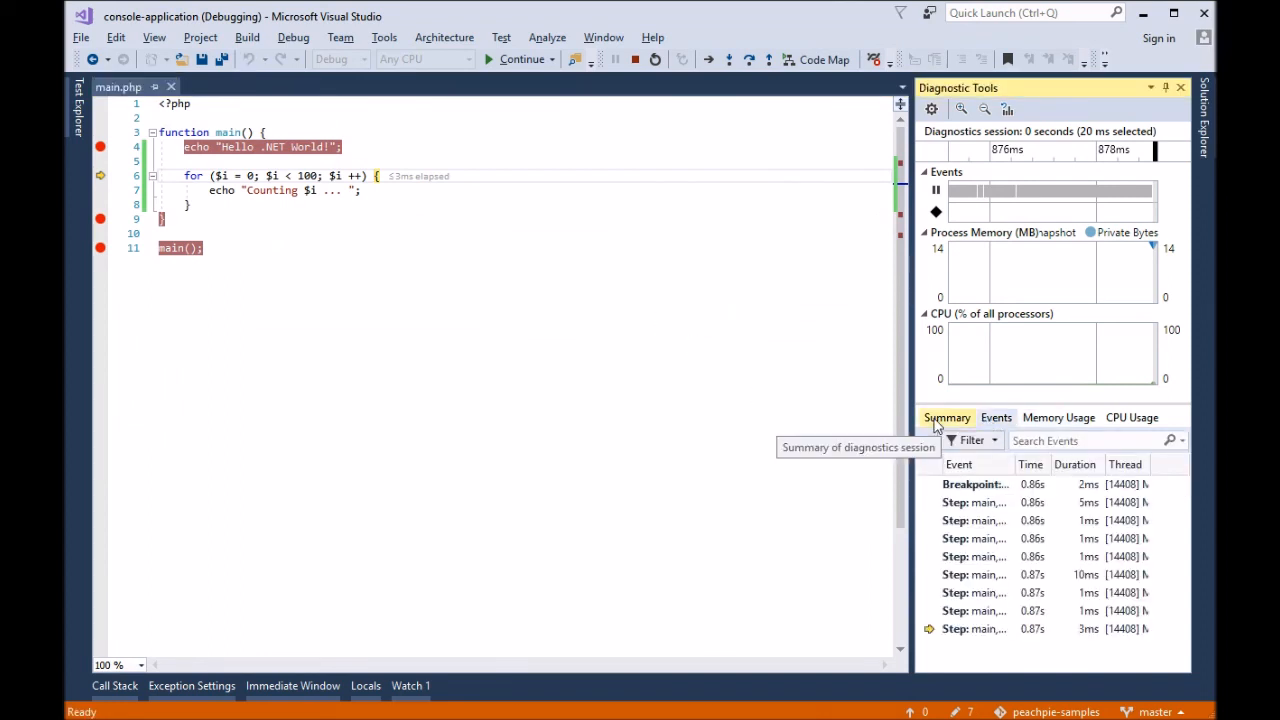
click(946, 418)
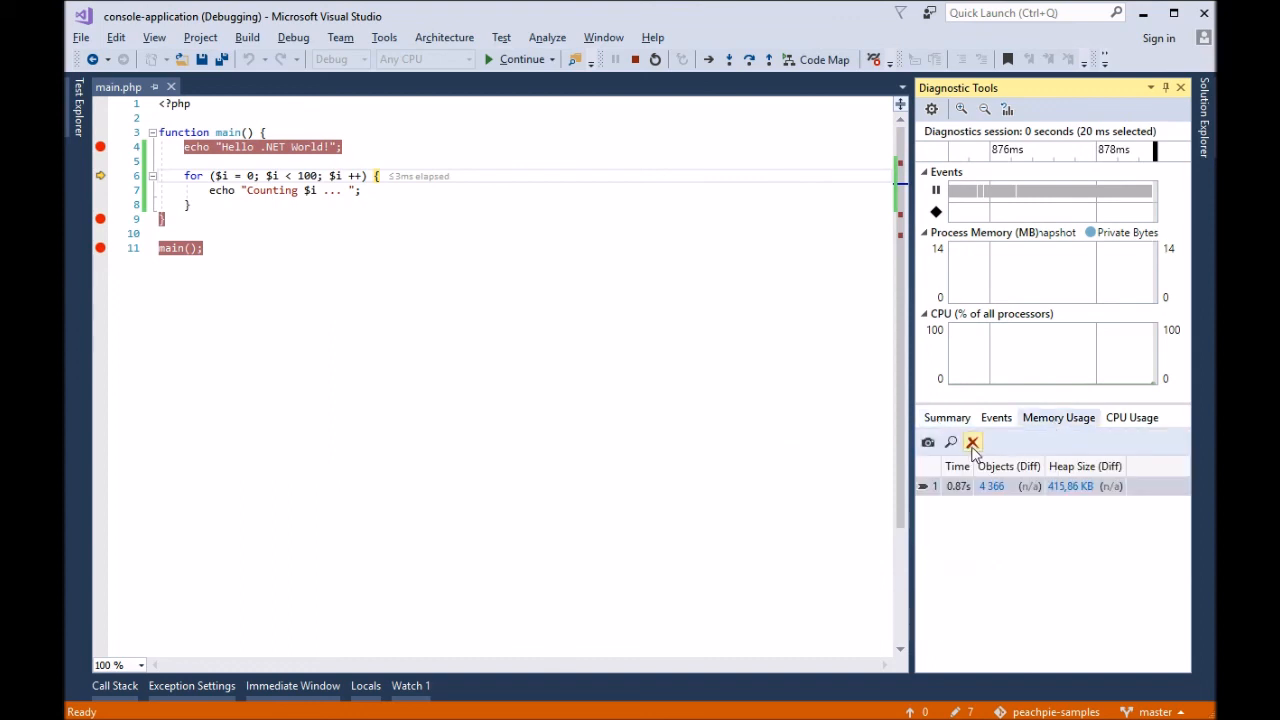
click(972, 442)
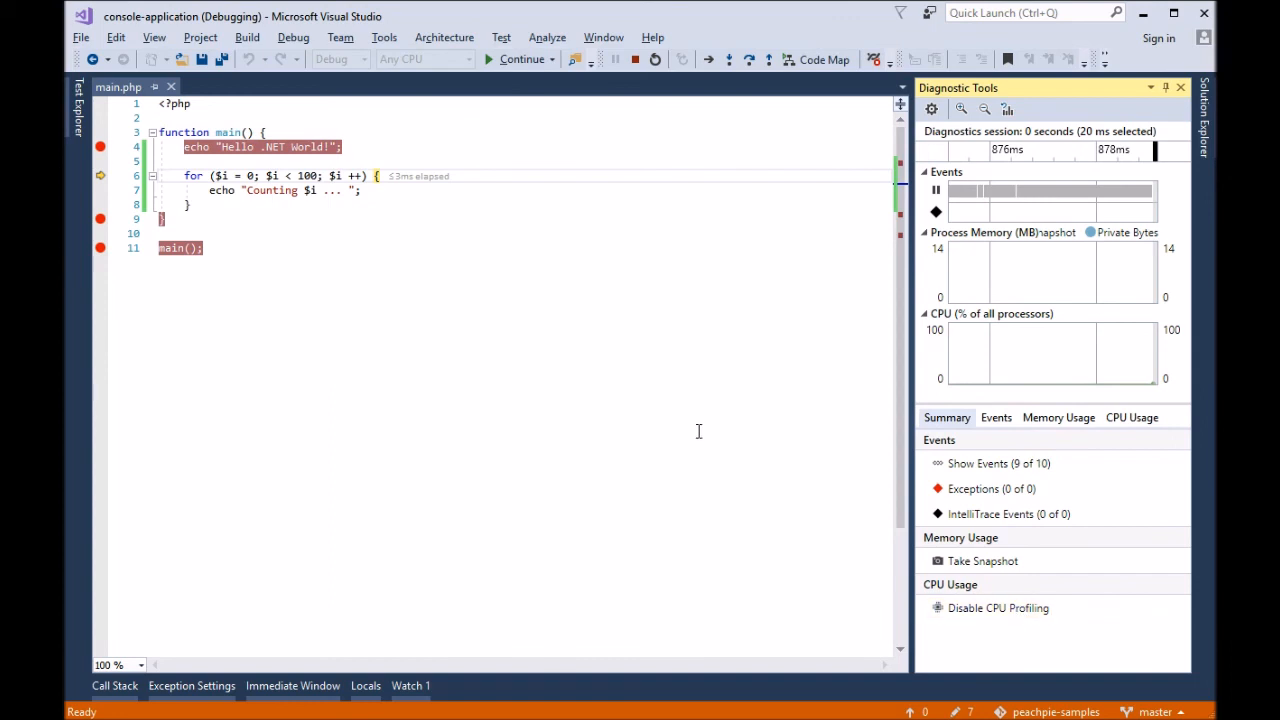
mouse_move(480, 258)
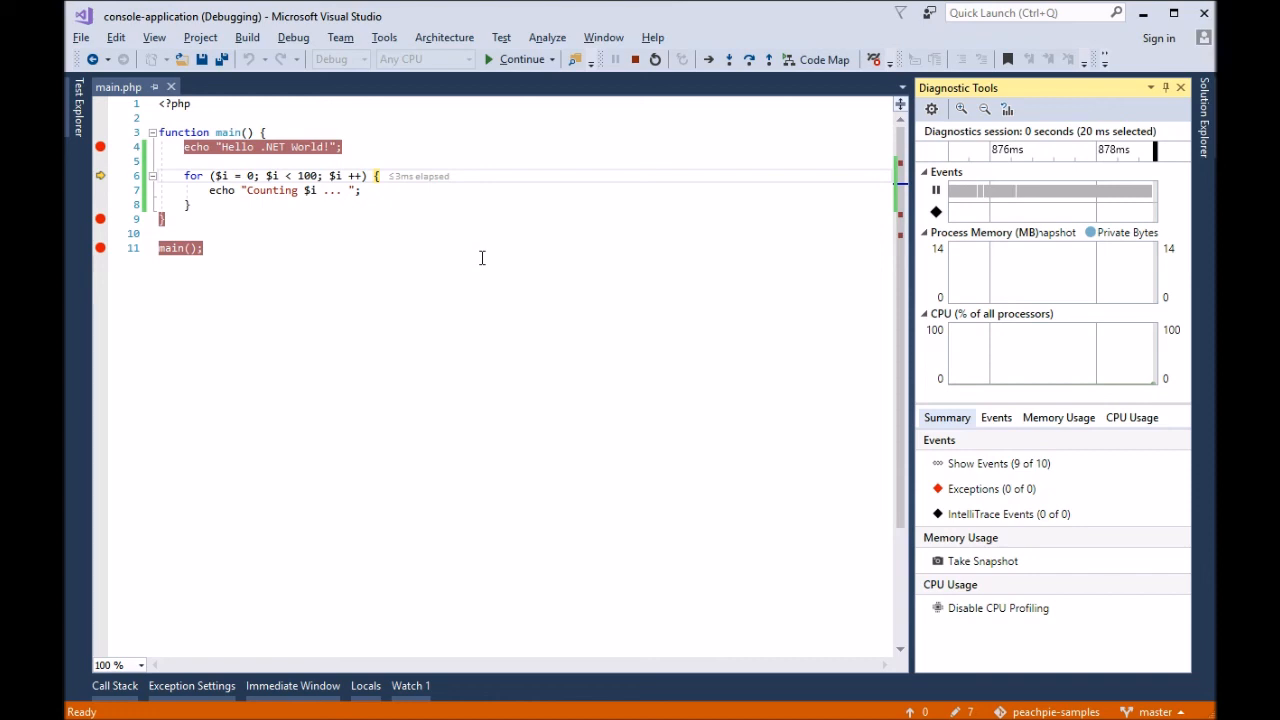
click(204, 248)
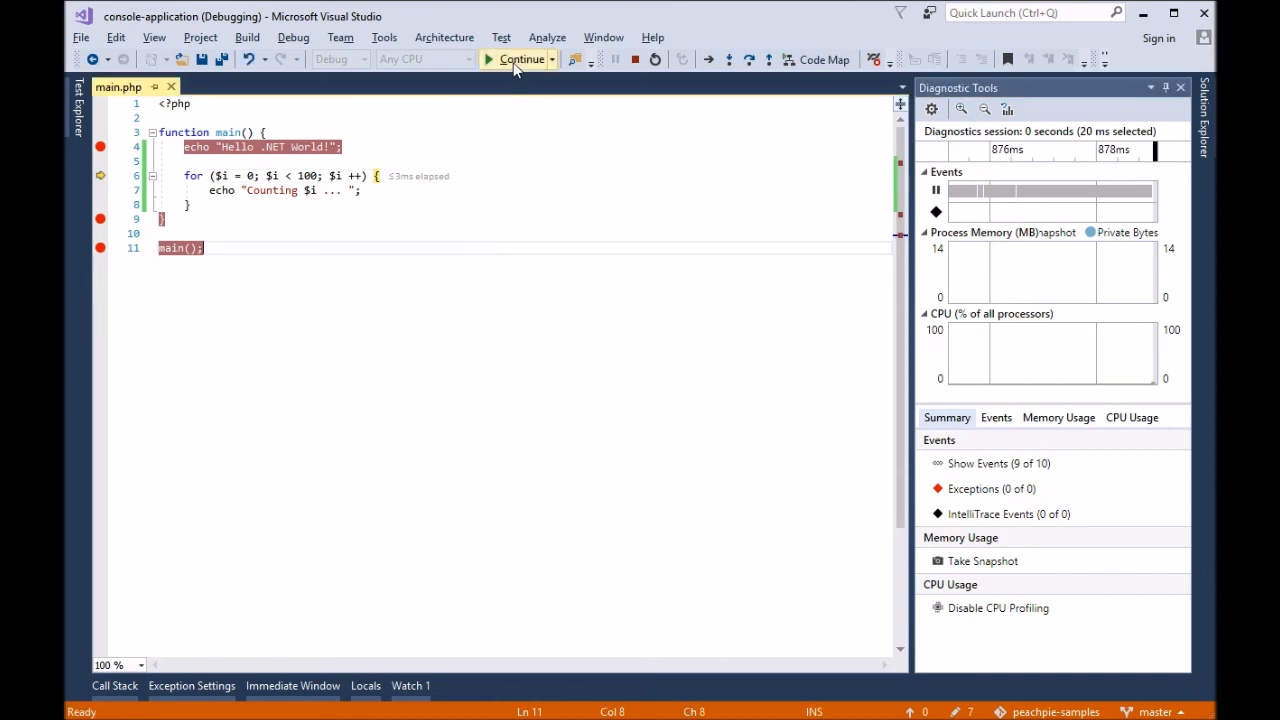
Continue execution twice so main.php finishes and the debugger exits
click(518, 60)
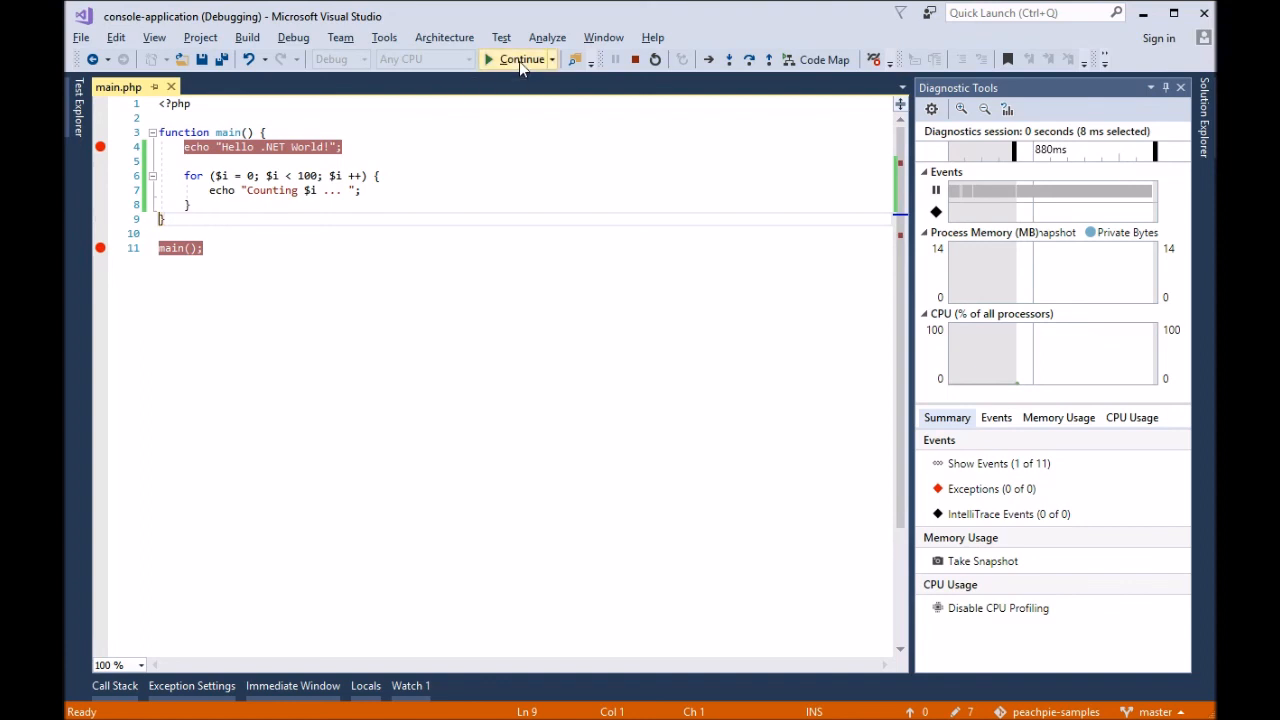
click(634, 60)
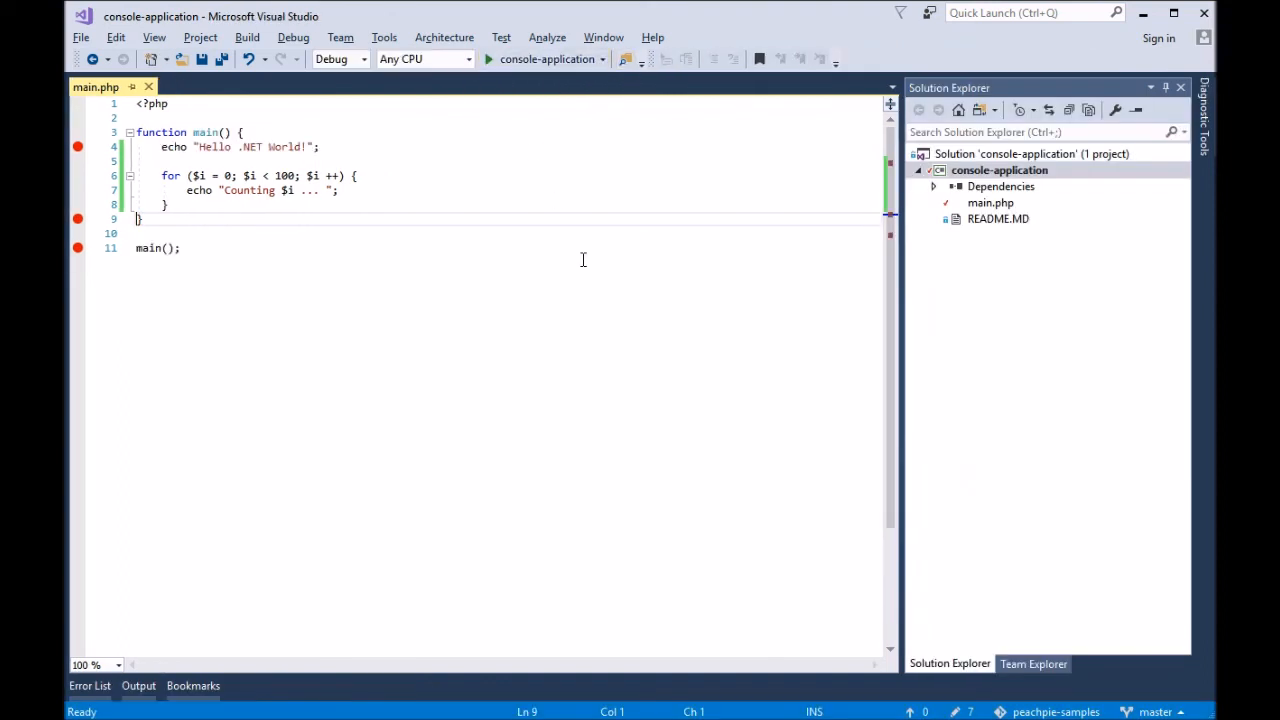